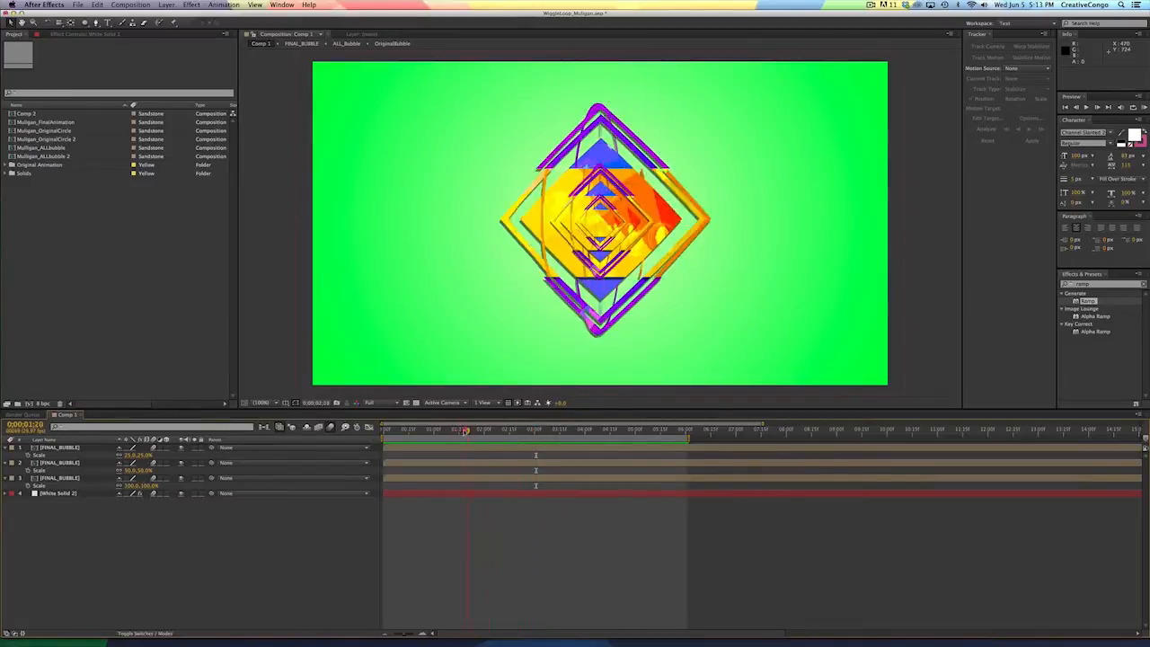
- Scrub through several frames of the existing diamond animation to review it before starting a new composition
drag(465, 430, 444, 430)
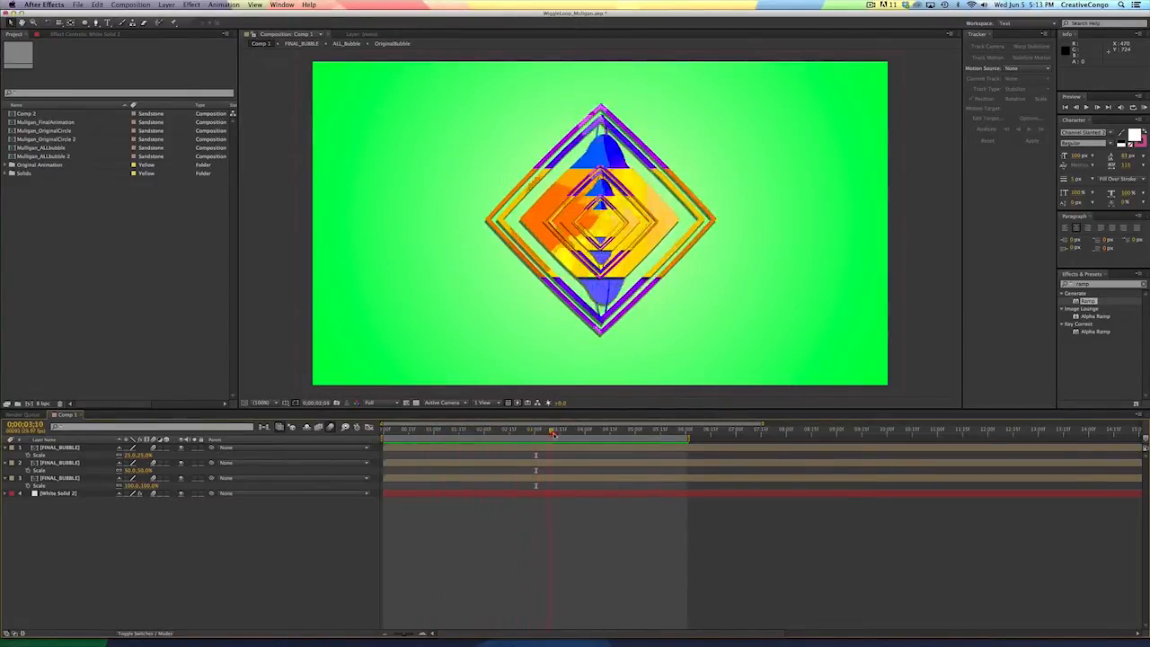
click(665, 430)
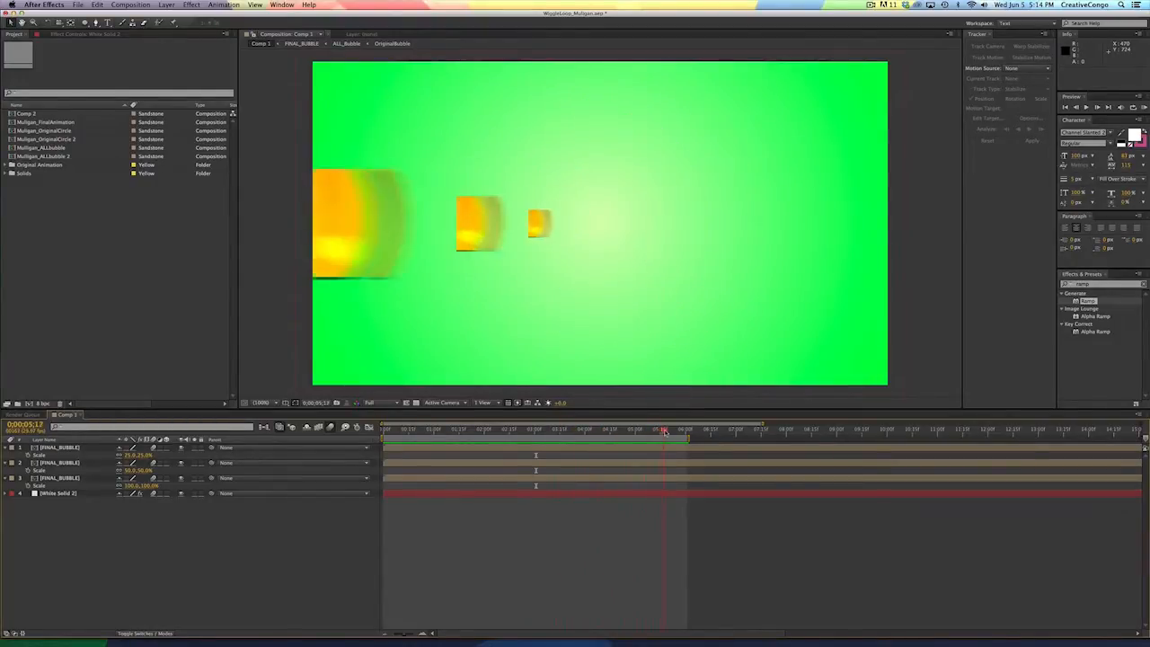
click(417, 427)
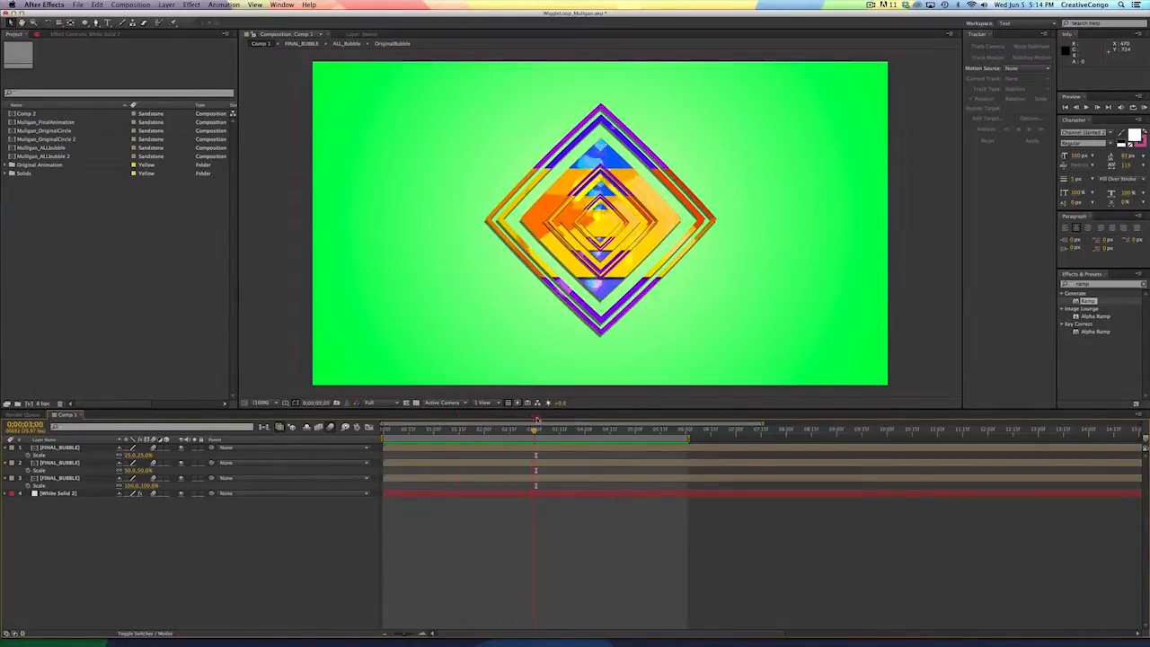
click(654, 427)
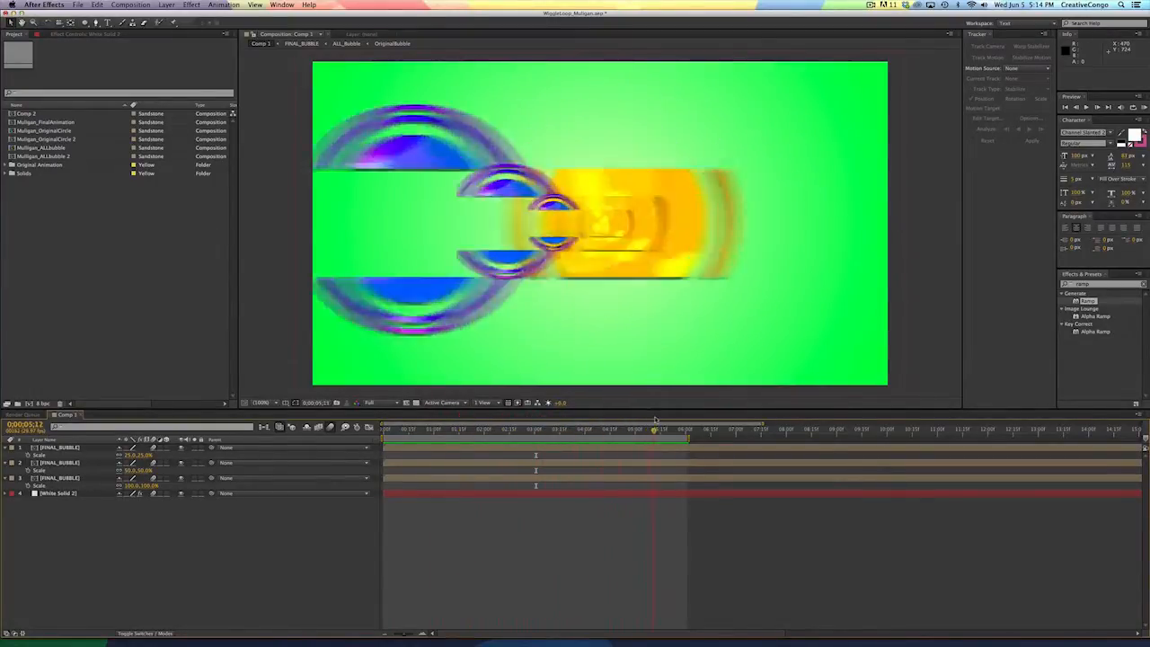
click(385, 428)
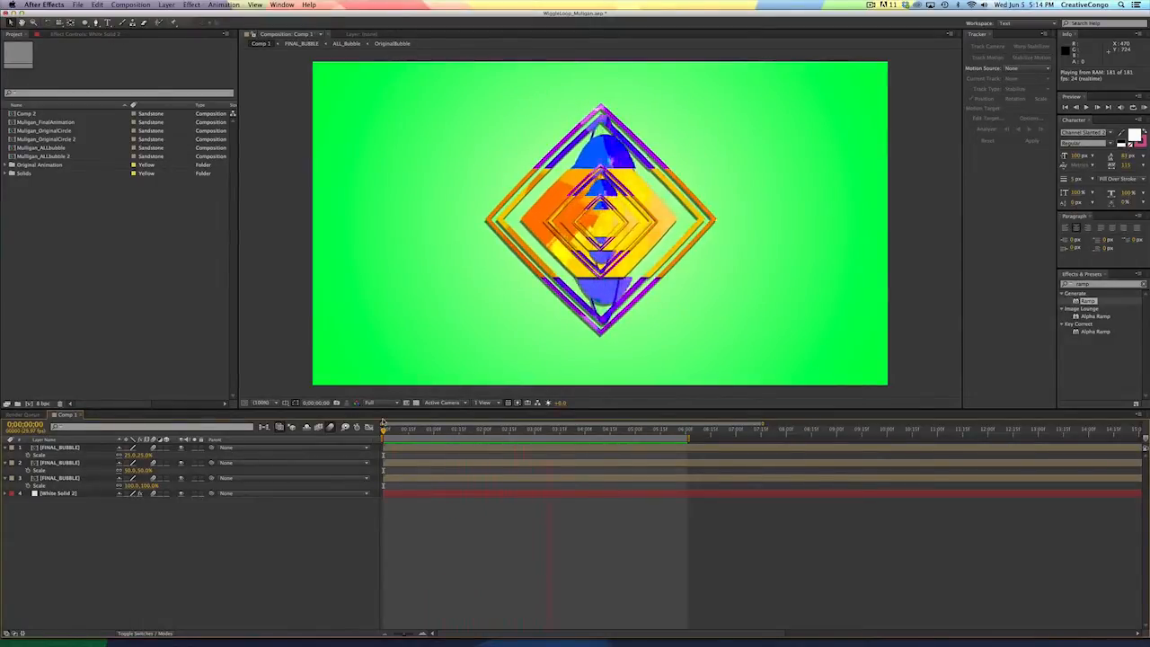
click(585, 428)
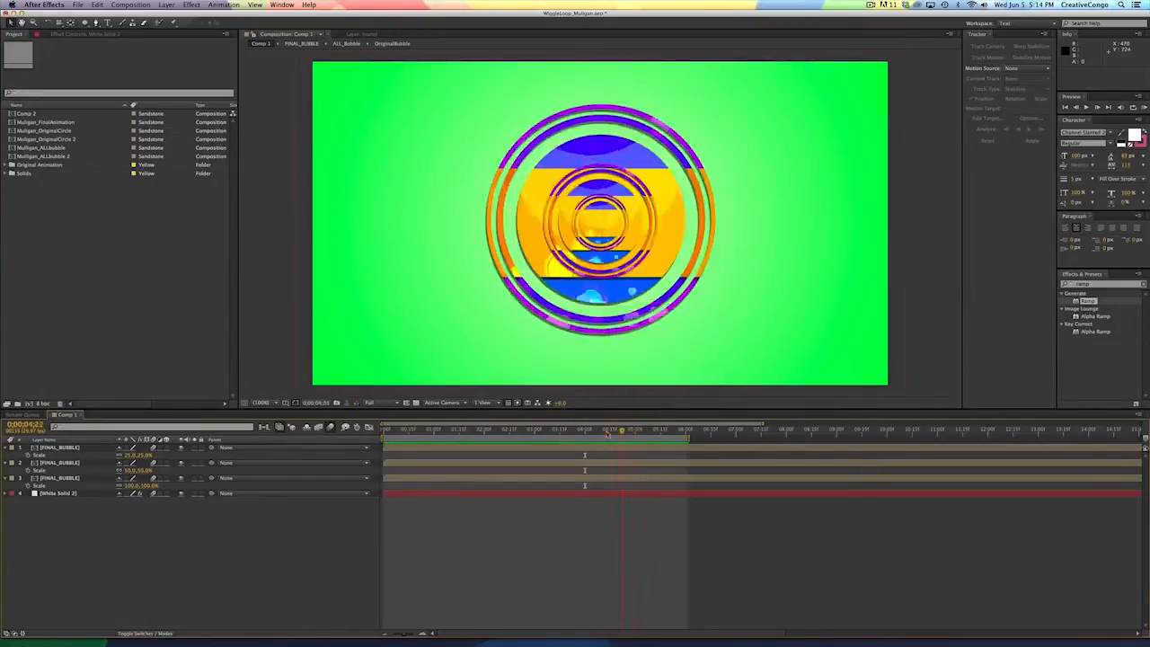
click(557, 428)
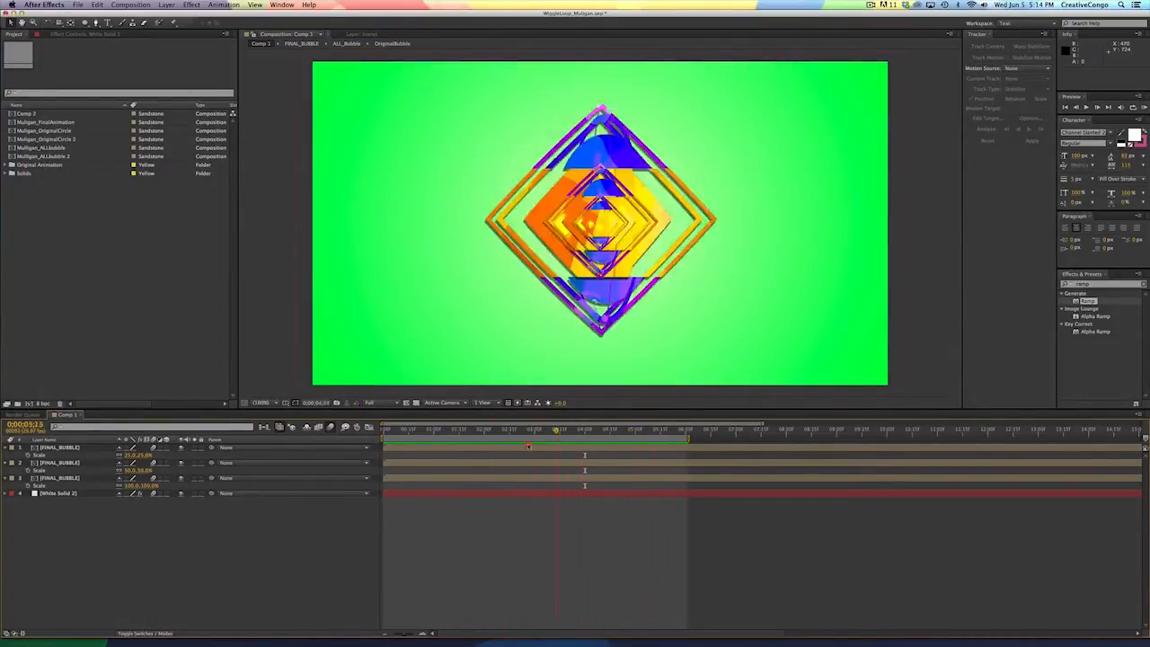
click(633, 427)
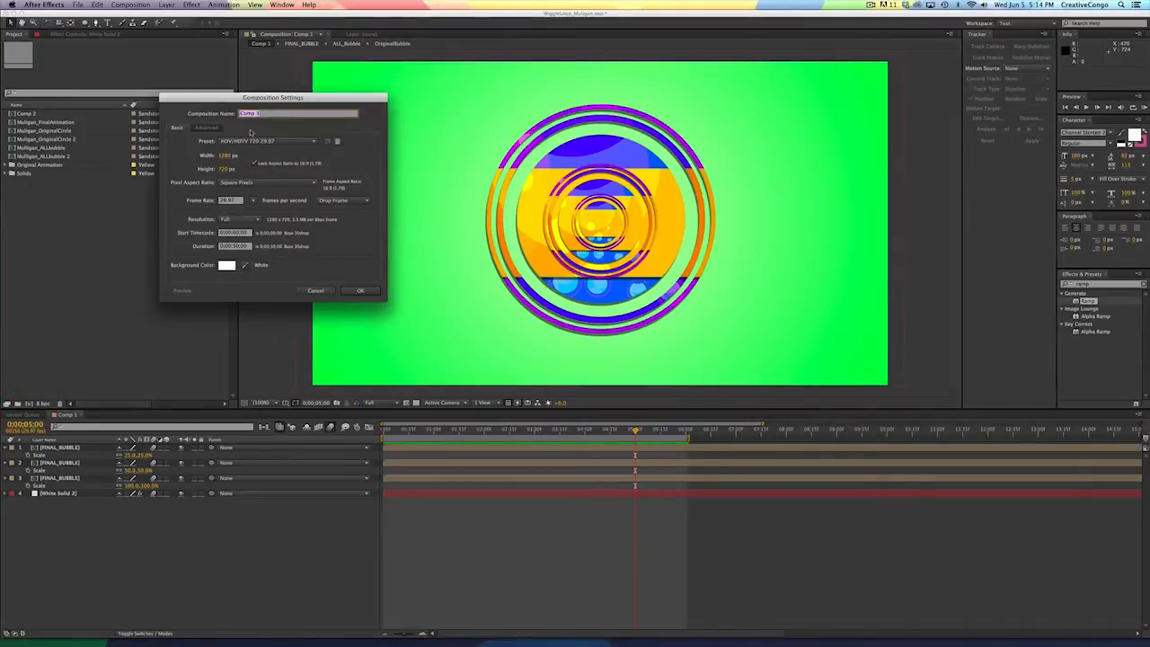
- Confirm the new white composition and add a large ellipse shape layer with its properties expanded
click(359, 291)
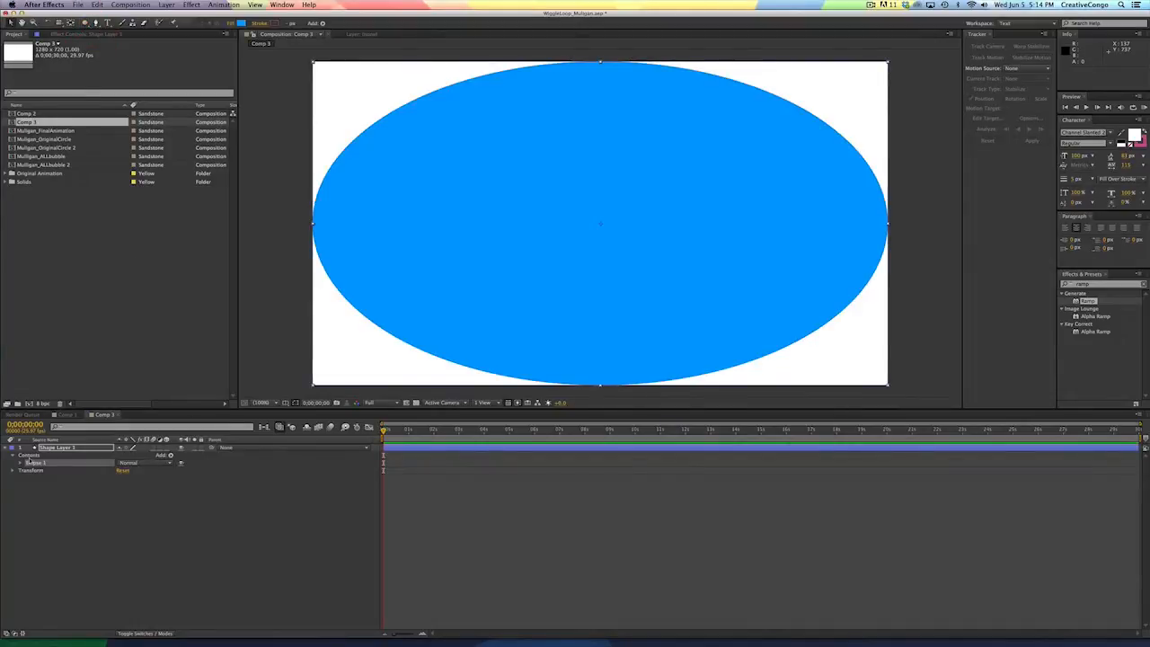
click(14, 457)
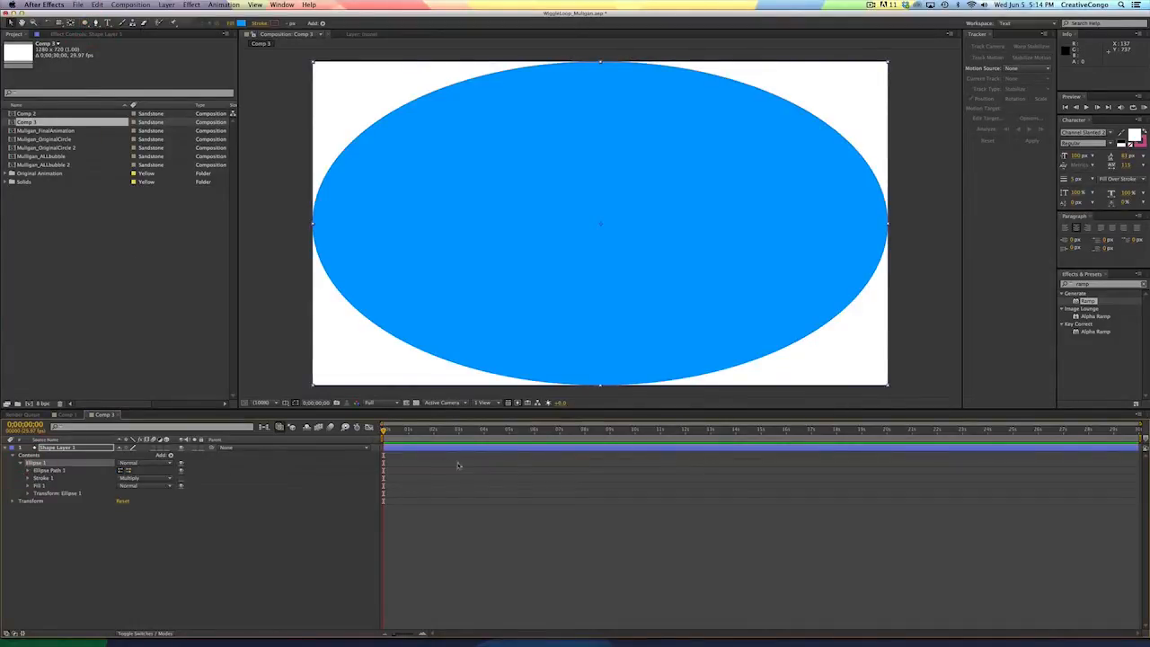
click(29, 471)
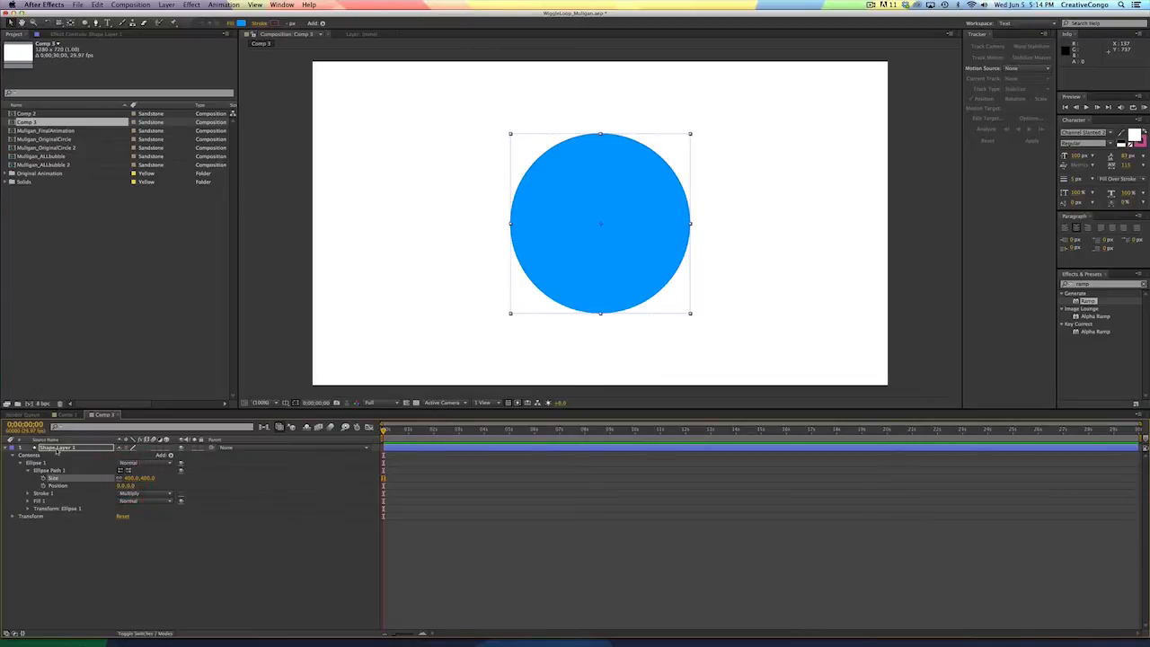
click(13, 447)
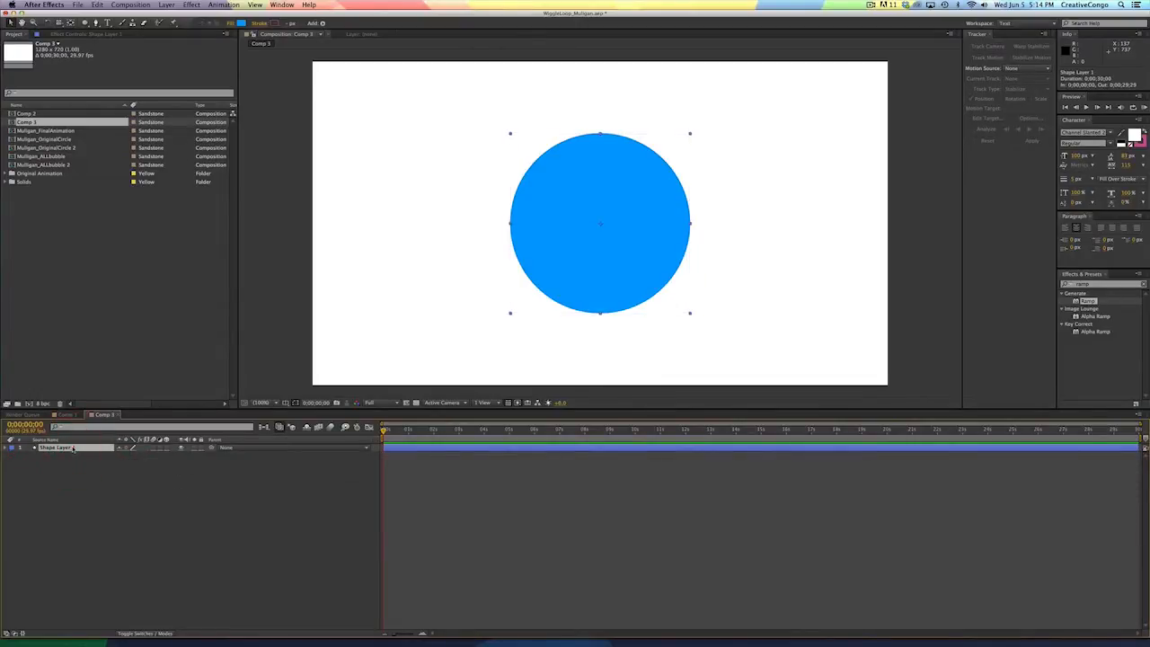
key(s)
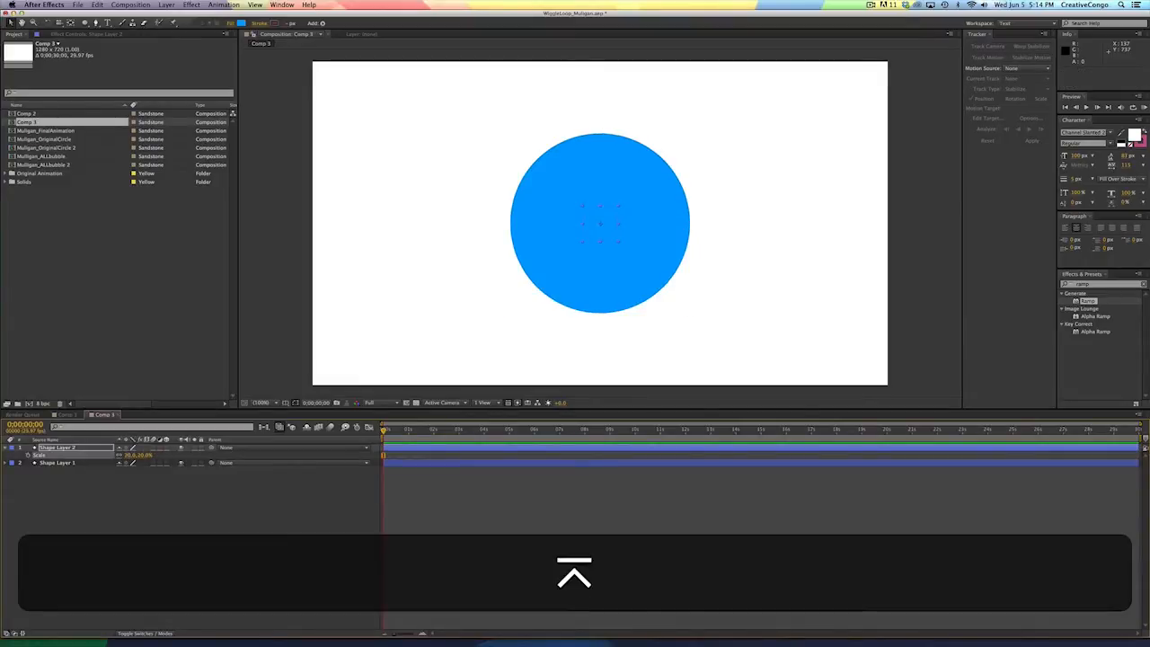
- Give the second, smaller ellipse layer a purple fill colour
click(241, 21)
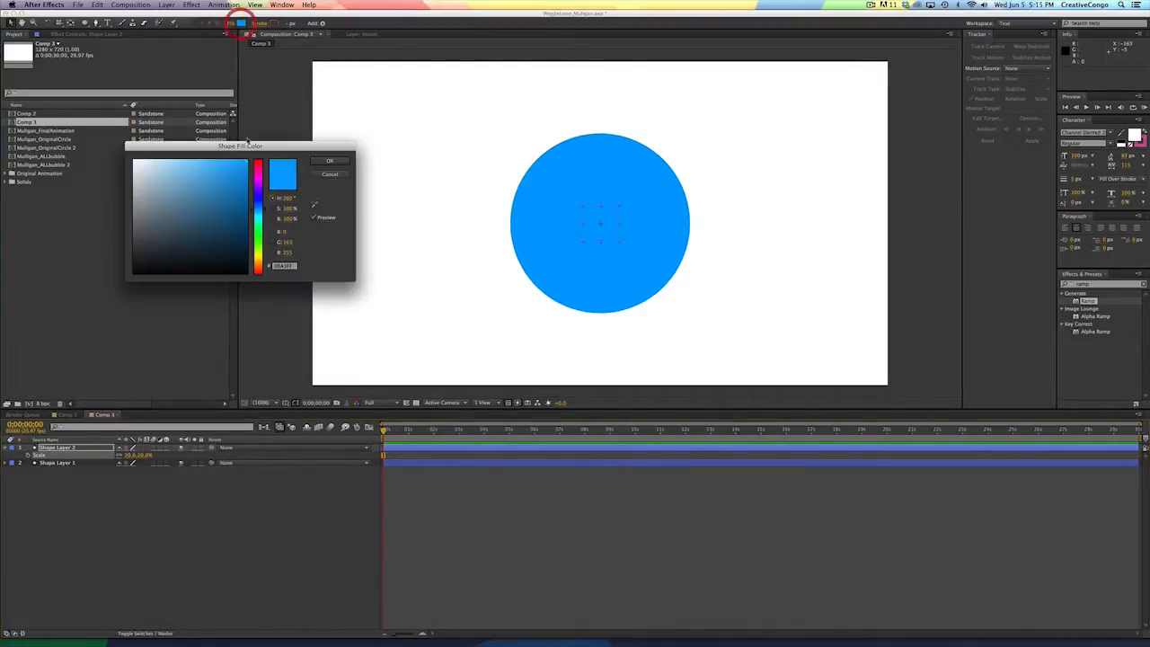
click(243, 169)
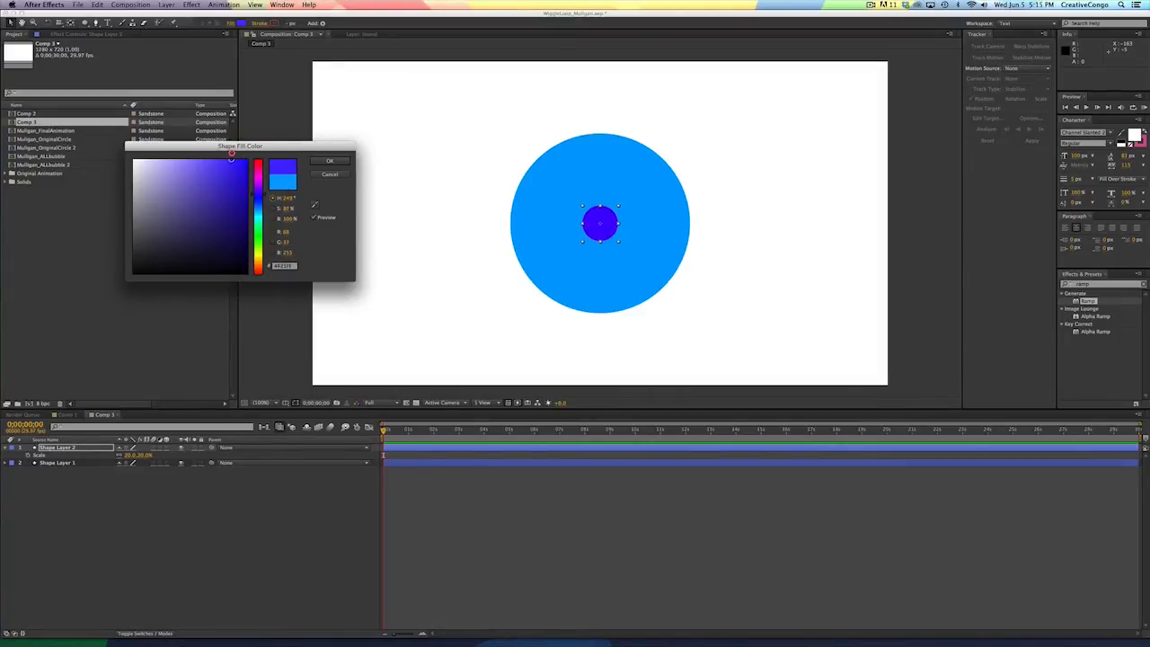
click(329, 162)
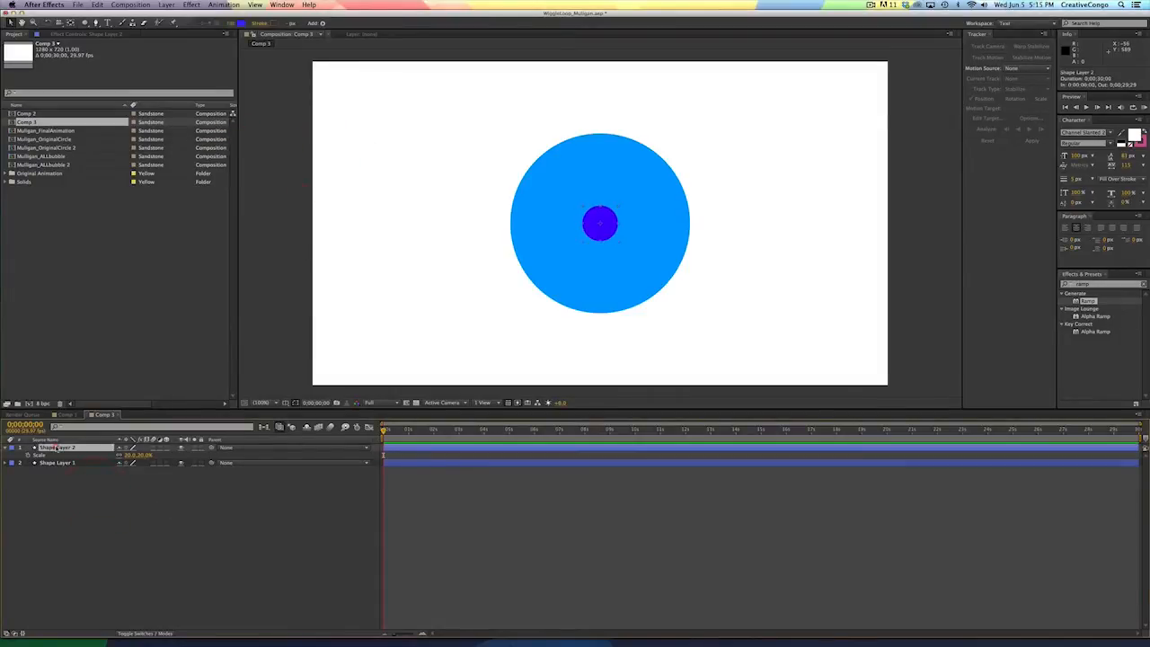
- Keyframe the small circle from just below the big circle to above it, with Easy Ease (F9)
click(600, 230)
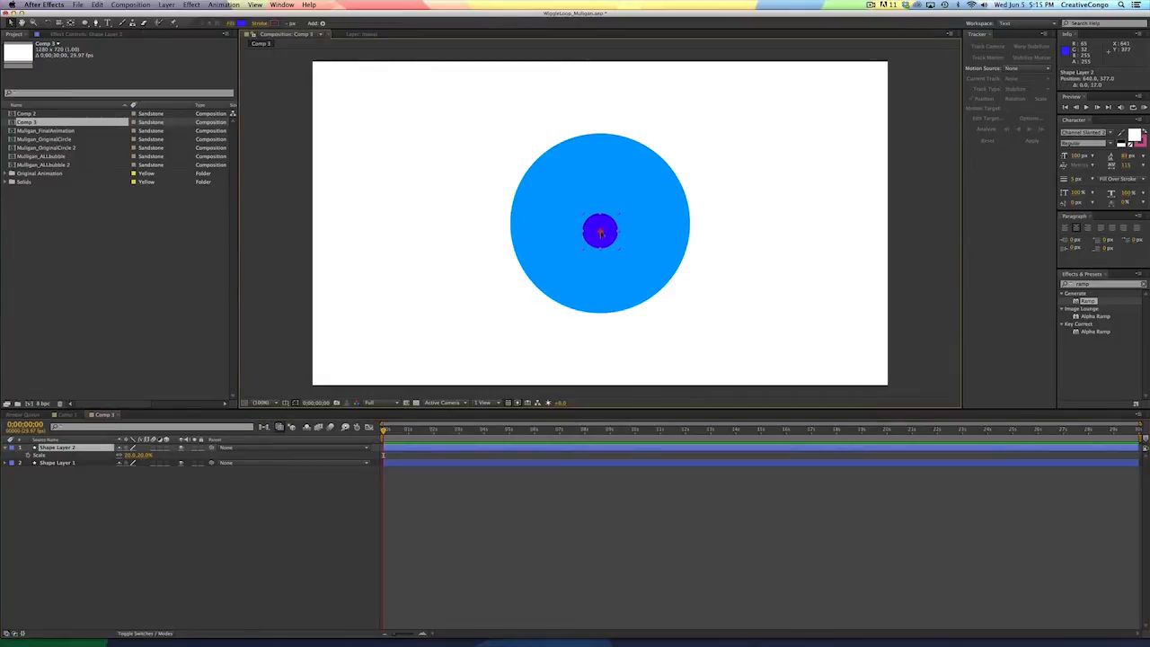
drag(600, 230, 600, 336)
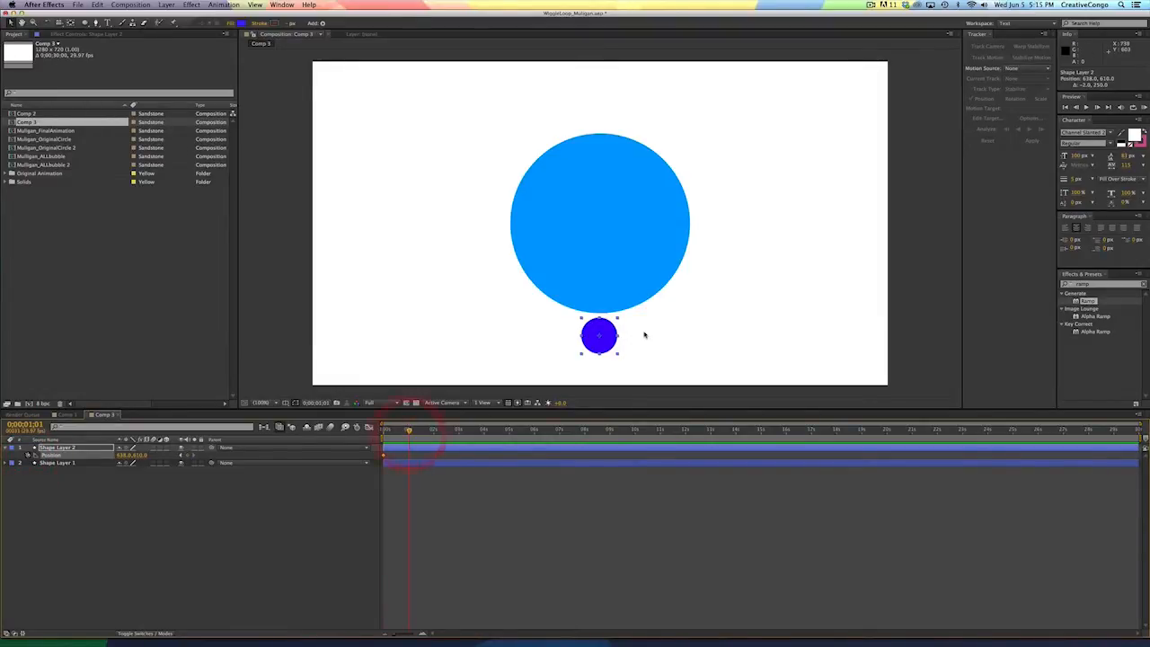
drag(601, 336, 600, 273)
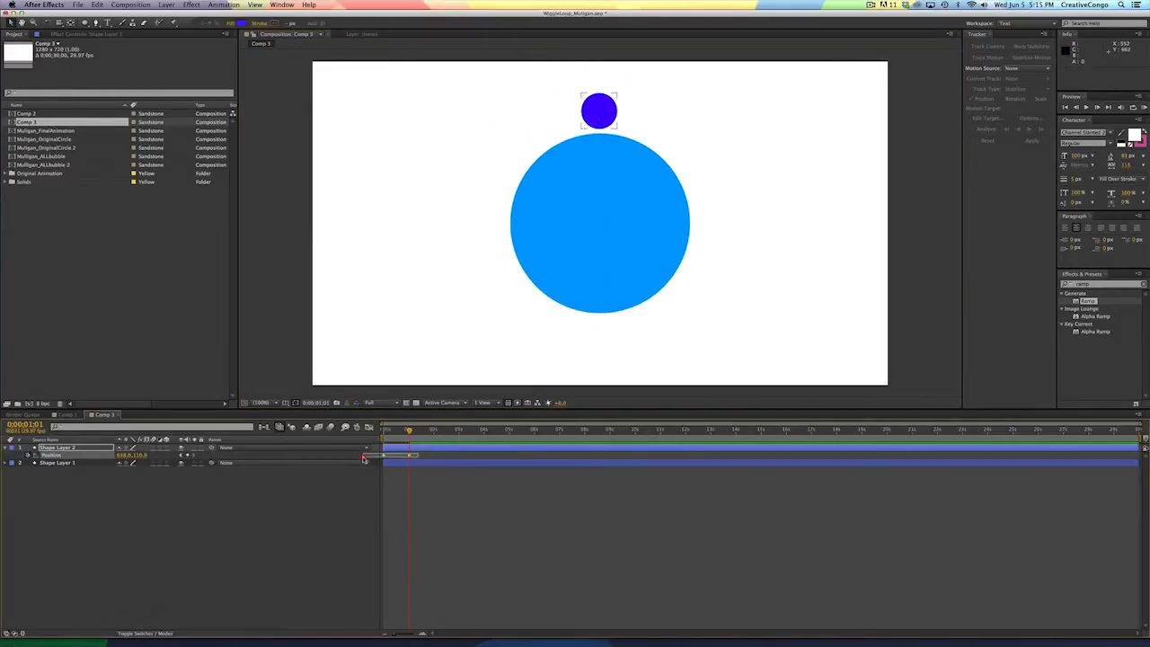
key(f9)
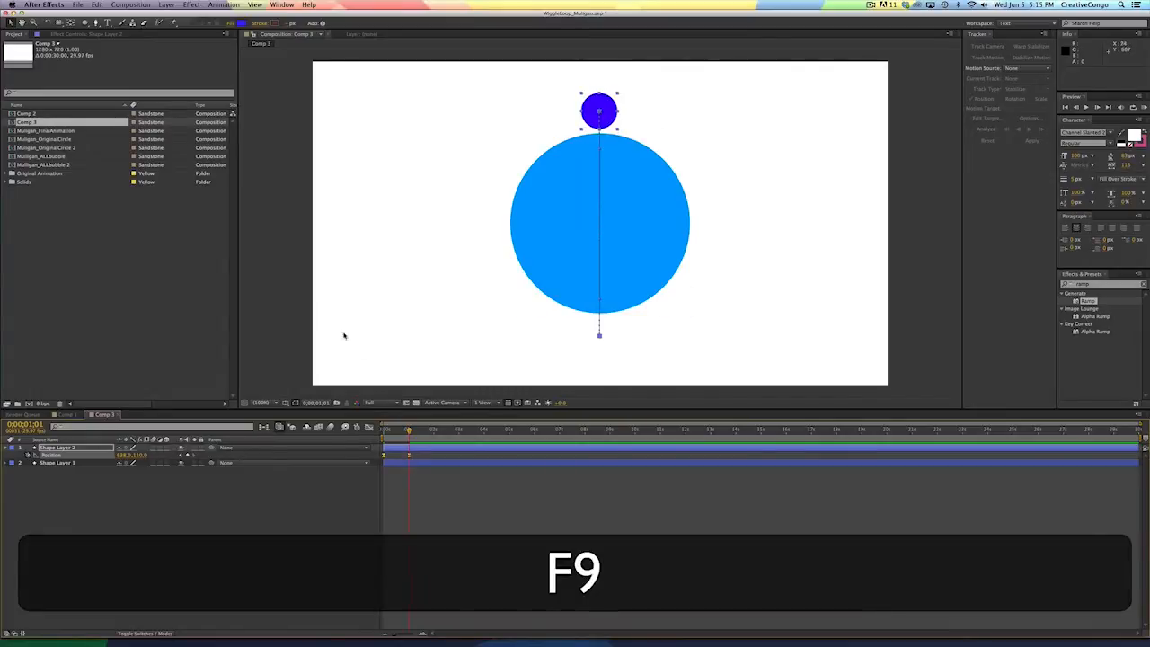
- Recolour the small circle's fill to a very pale blue and check the motion
click(241, 22)
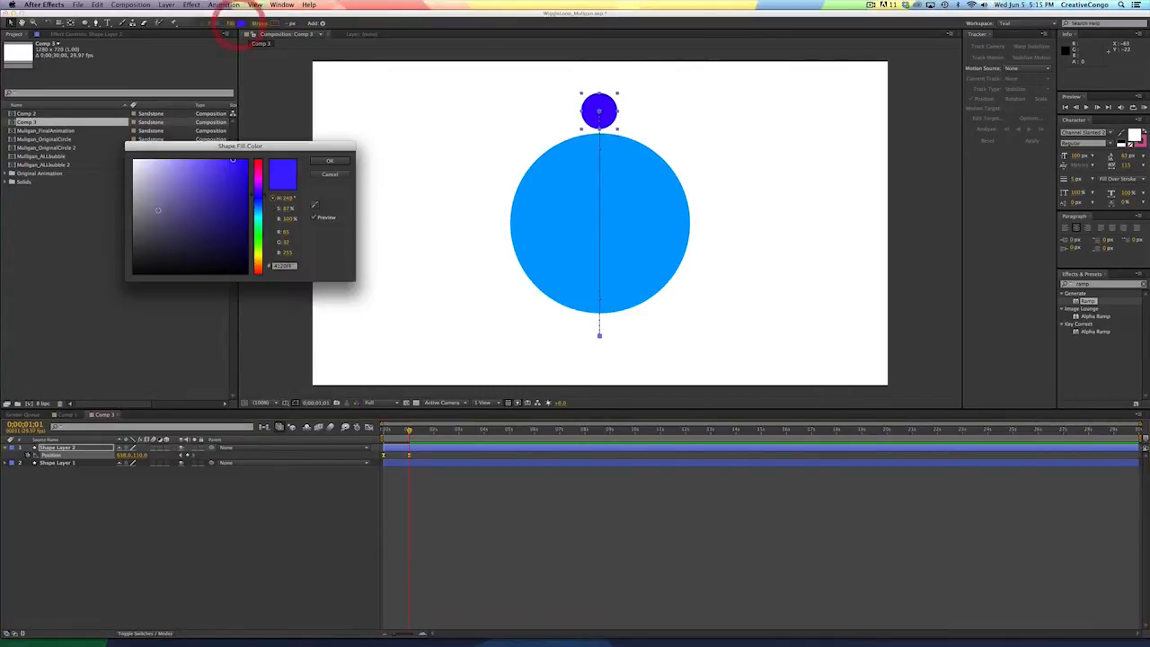
click(158, 158)
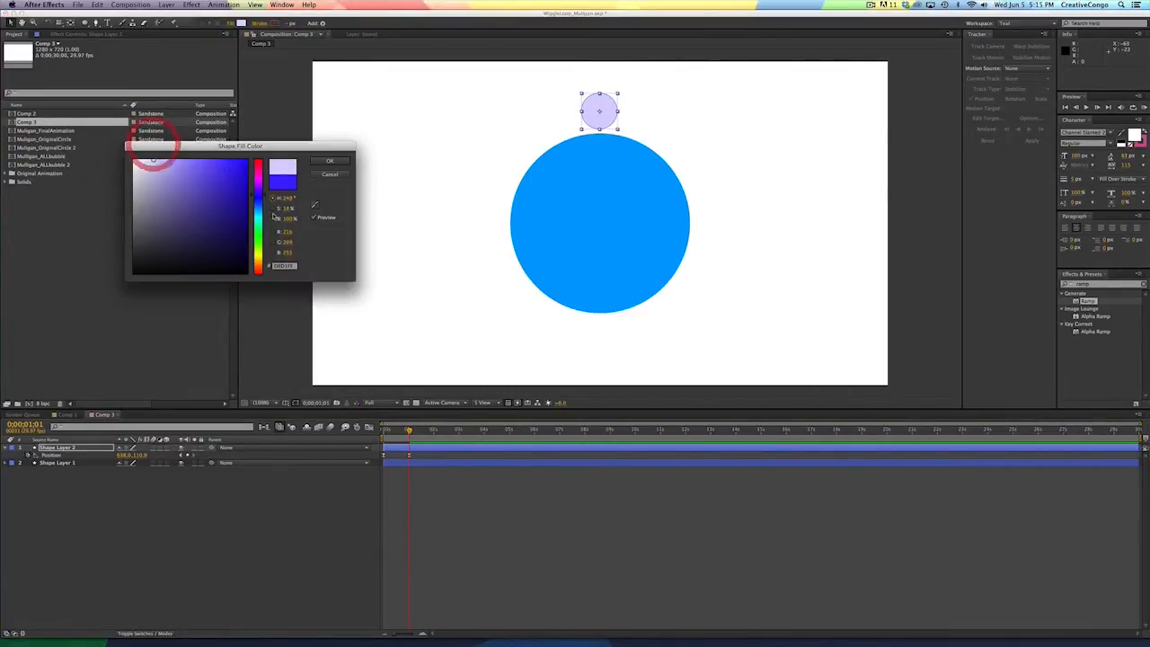
click(331, 160)
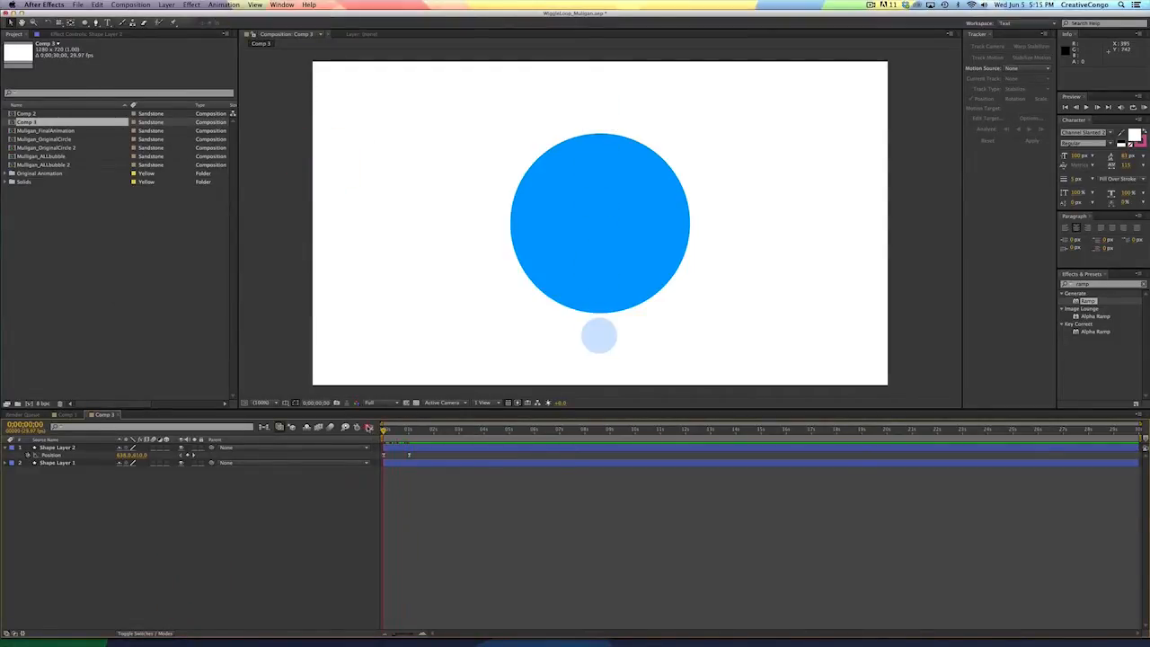
click(399, 429)
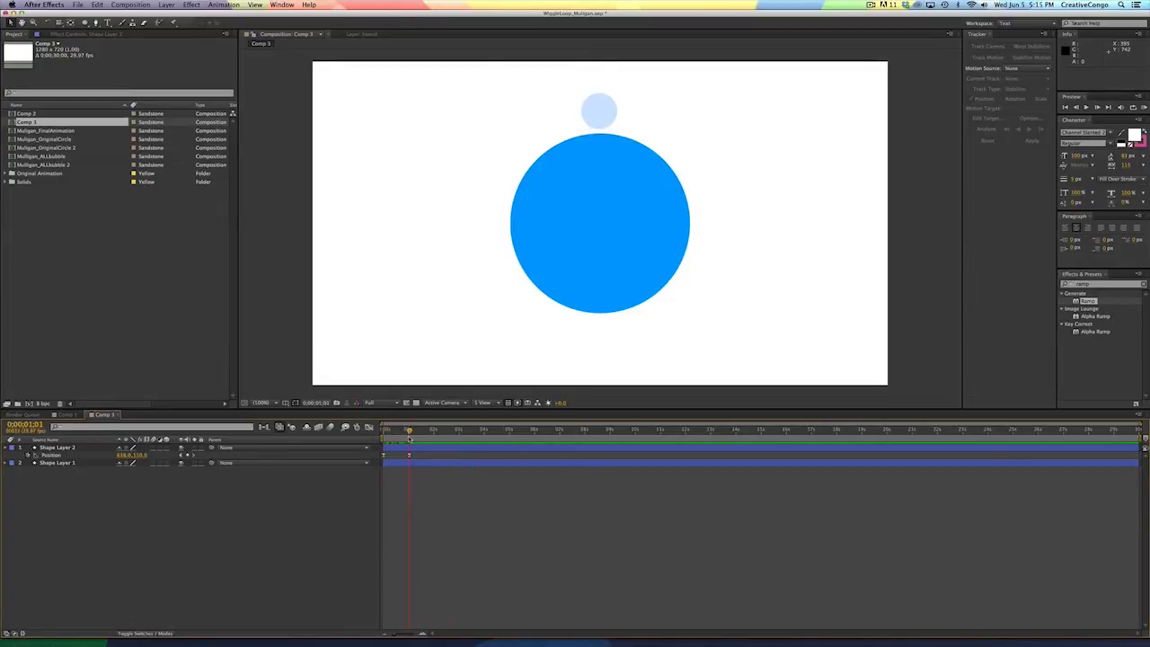
- Add the expression loopOut("cycle") to the small circle's Position
click(28, 455)
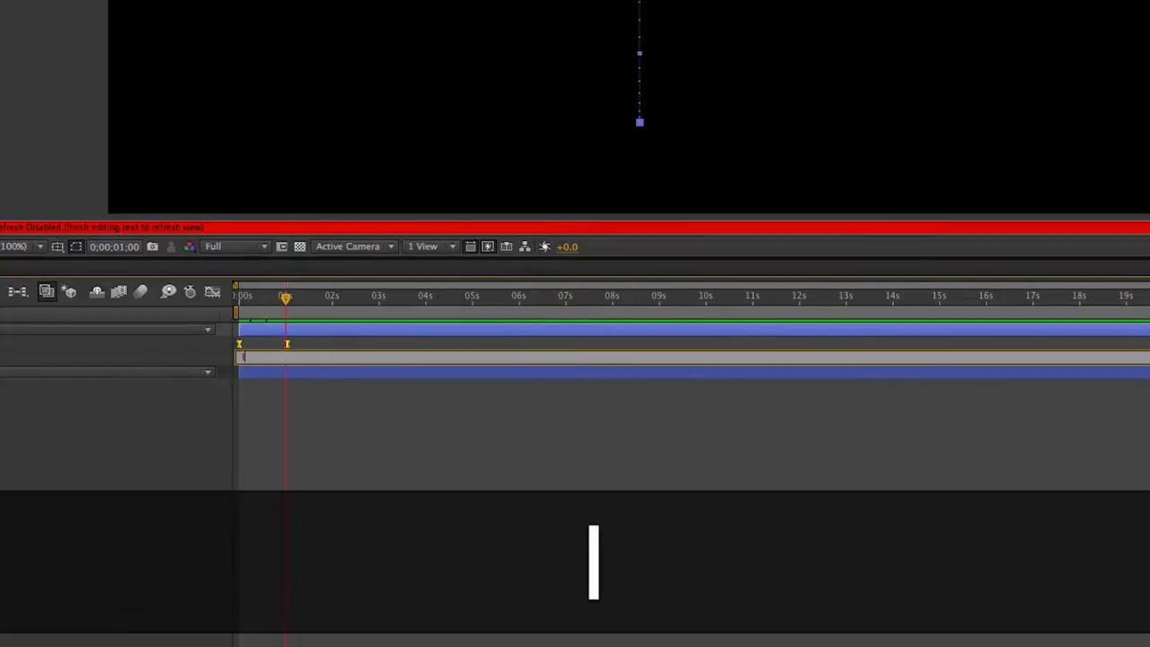
text(loopOut()
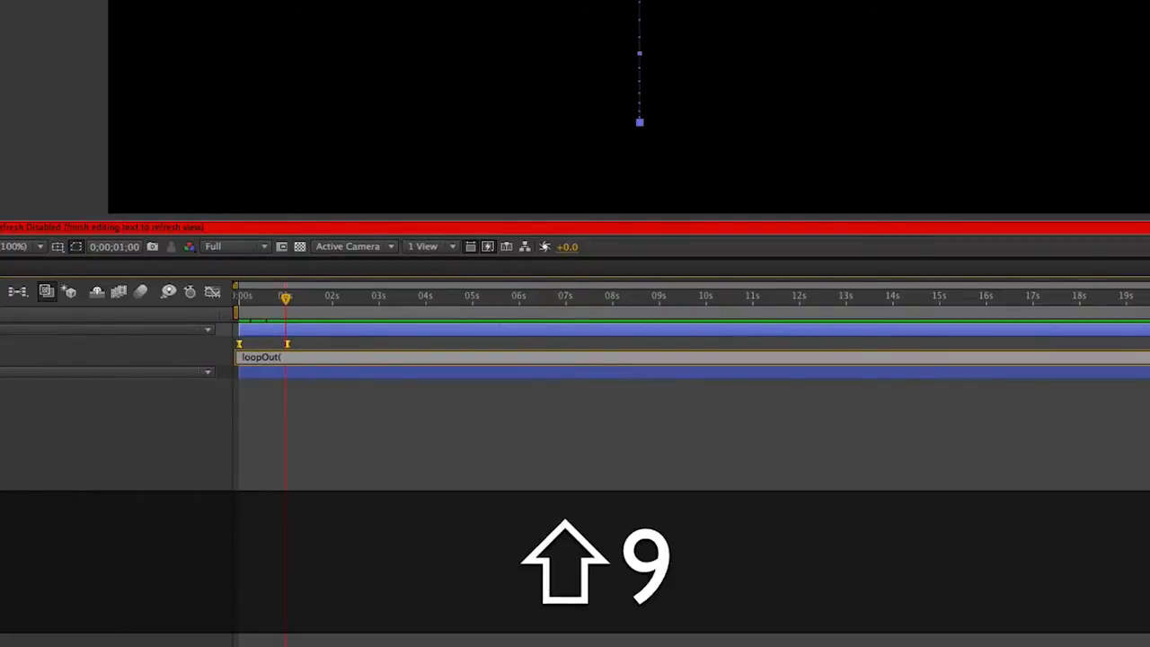
text("cycle)
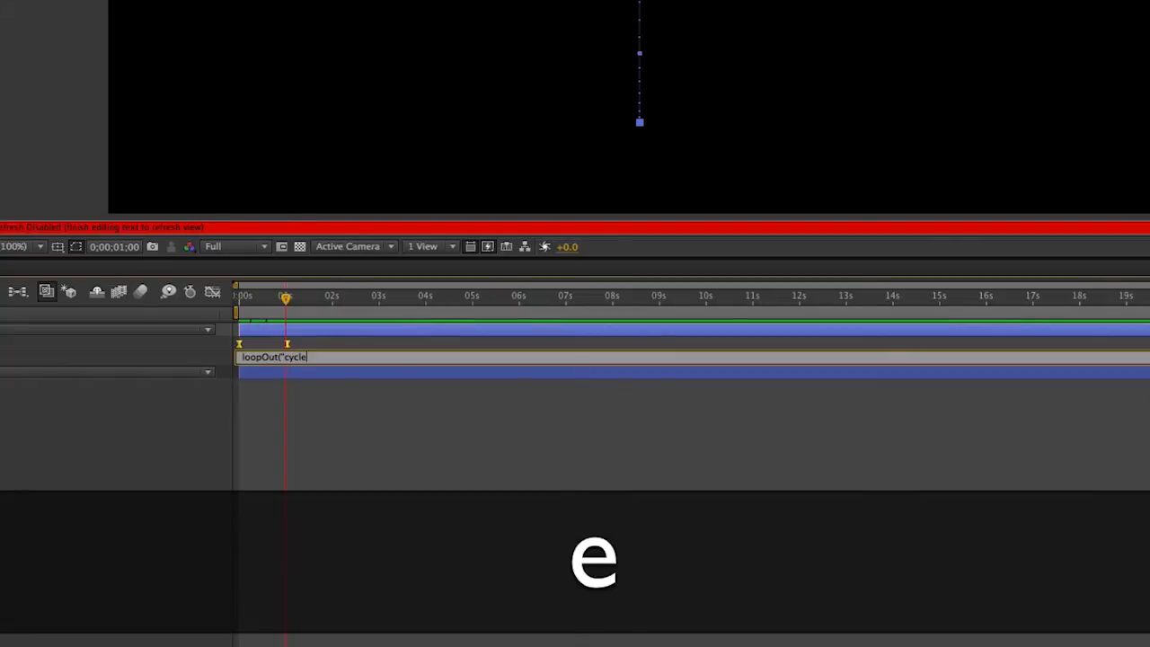
key(shift)
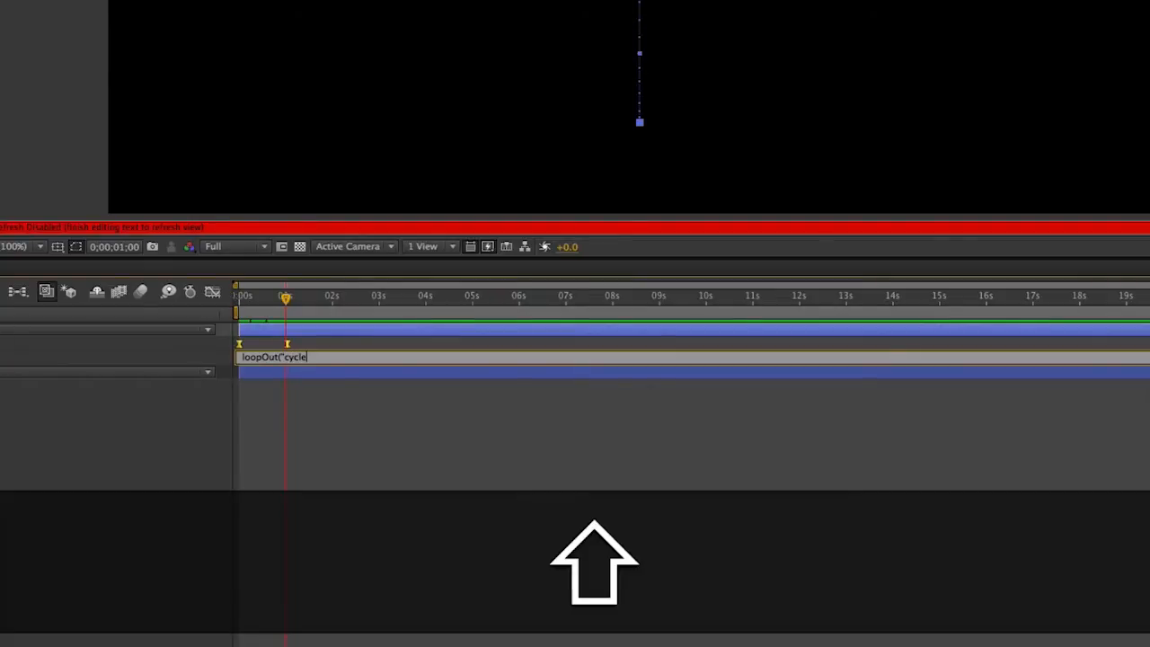
text(");)
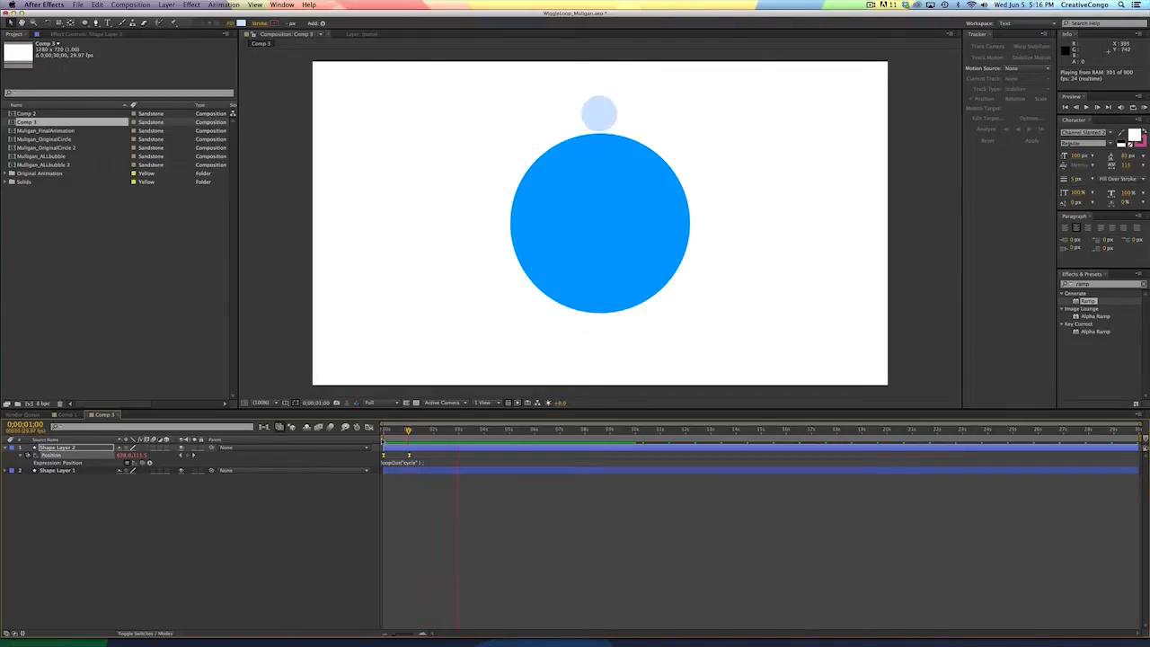
- Check frames of the looping bubble rising along the circle's centre line and deselect
click(387, 430)
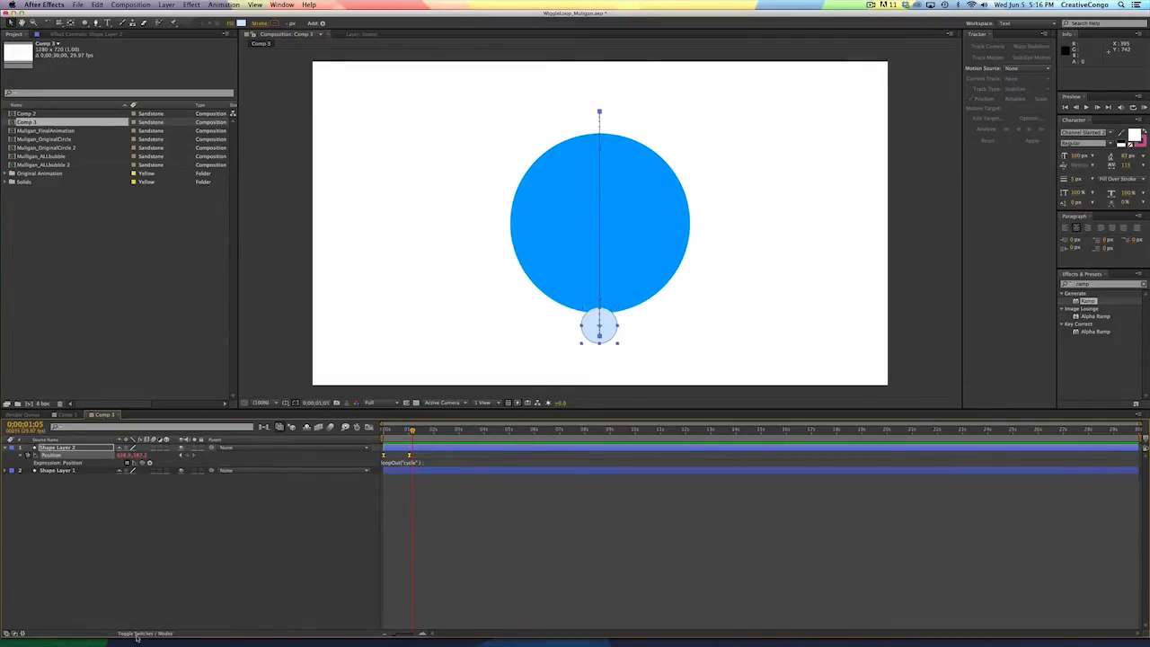
click(143, 632)
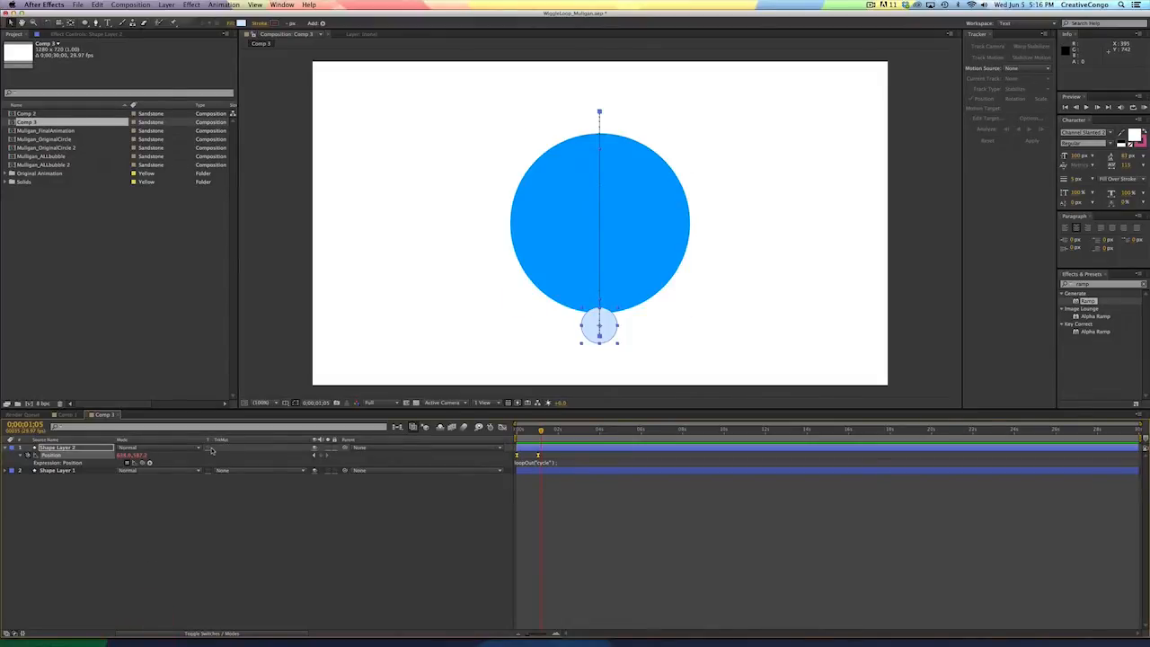
click(524, 432)
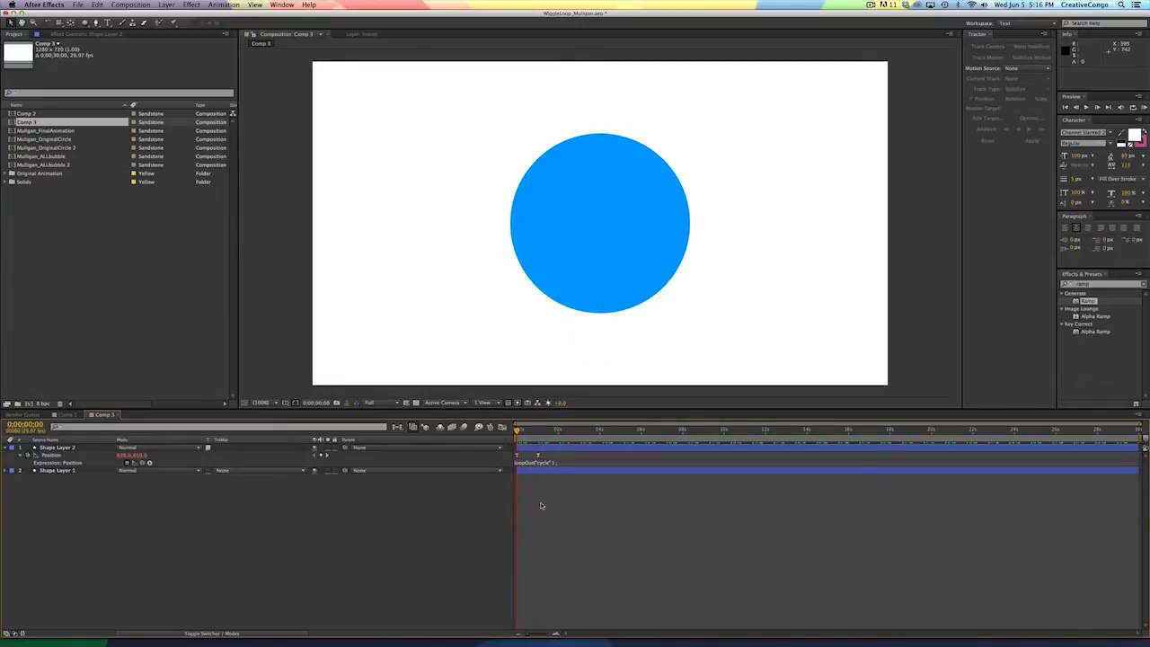
mouse_move(406, 261)
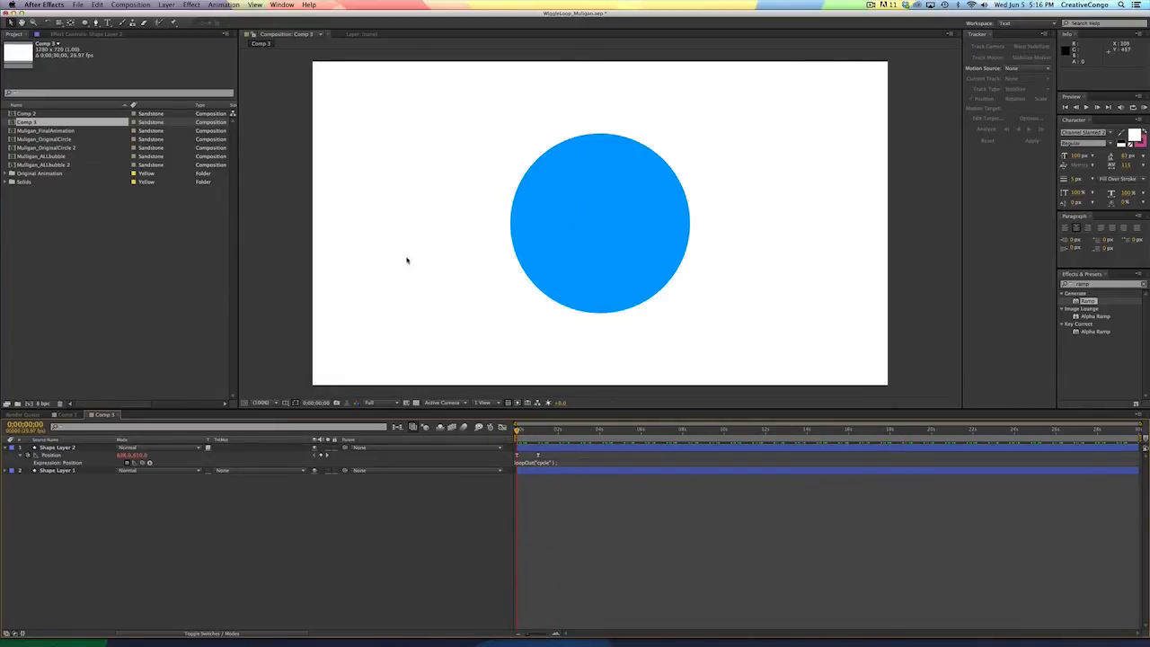
- Change the composition's background colour to black via Composition Settings
key(cmd)
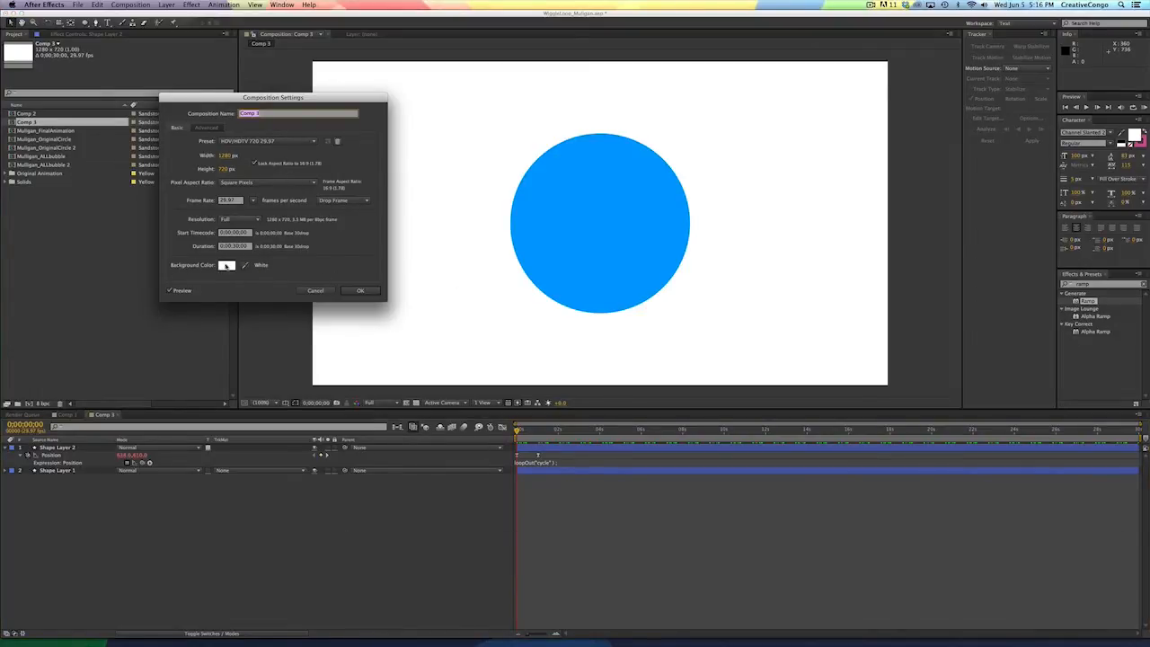
click(226, 266)
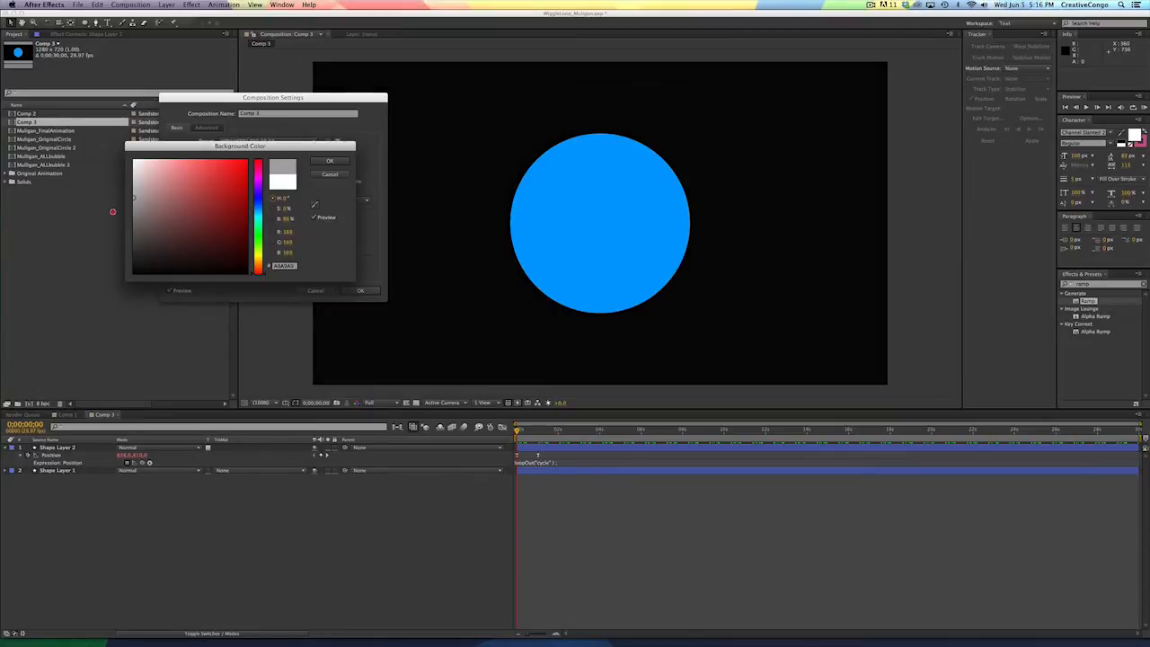
click(330, 160)
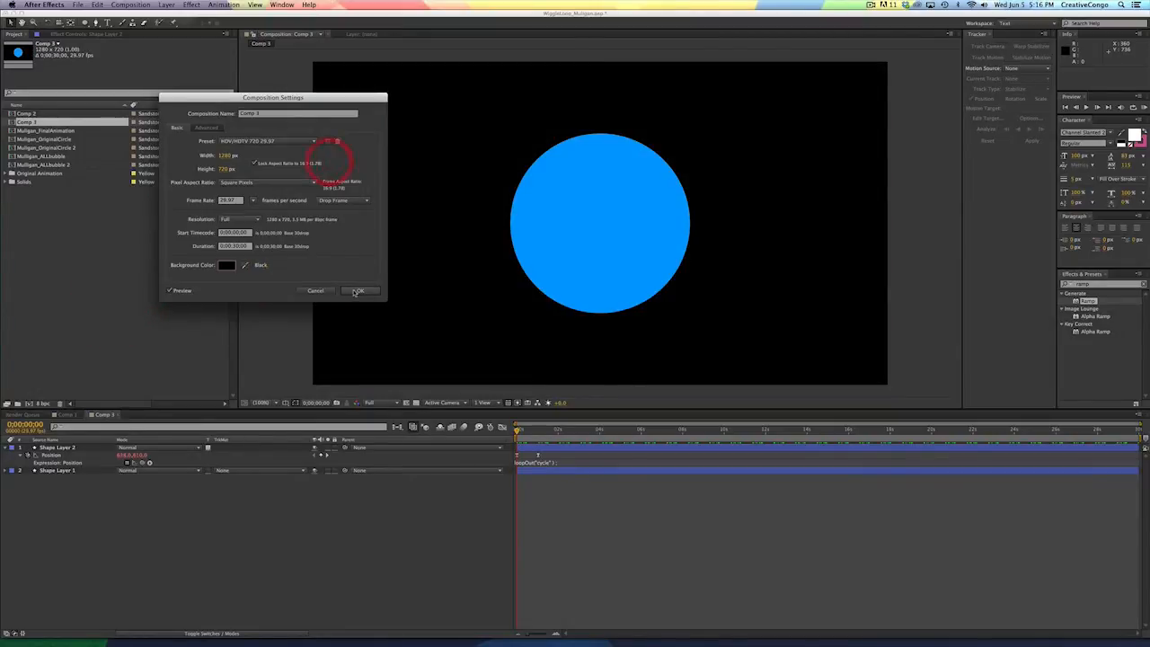
click(360, 292)
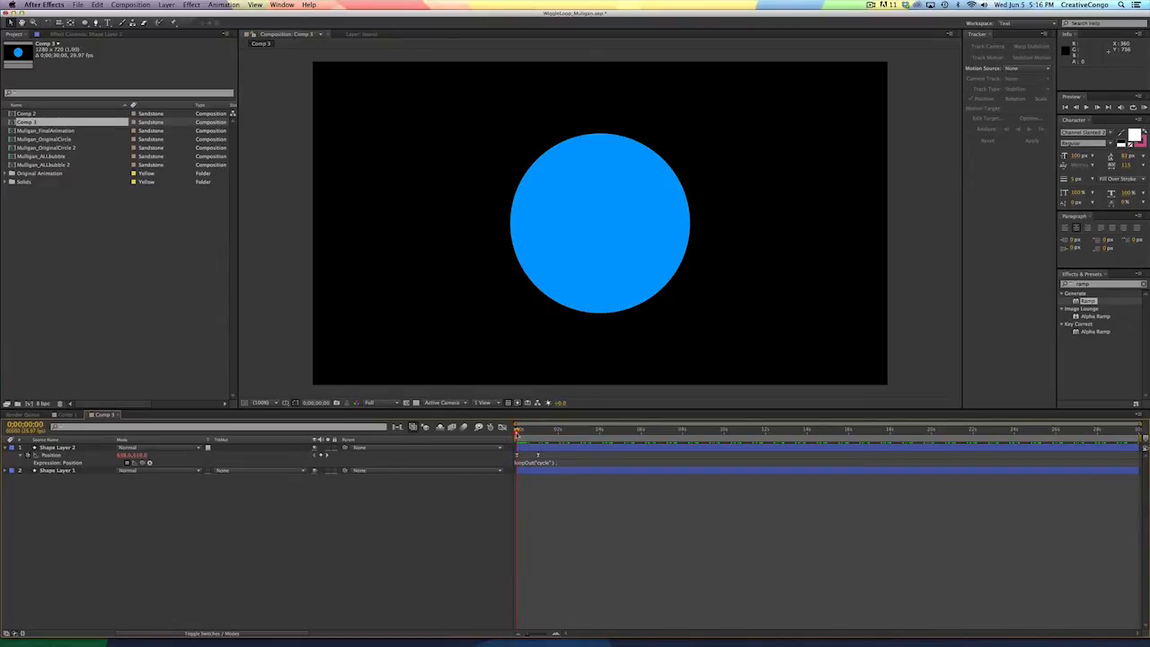
click(536, 430)
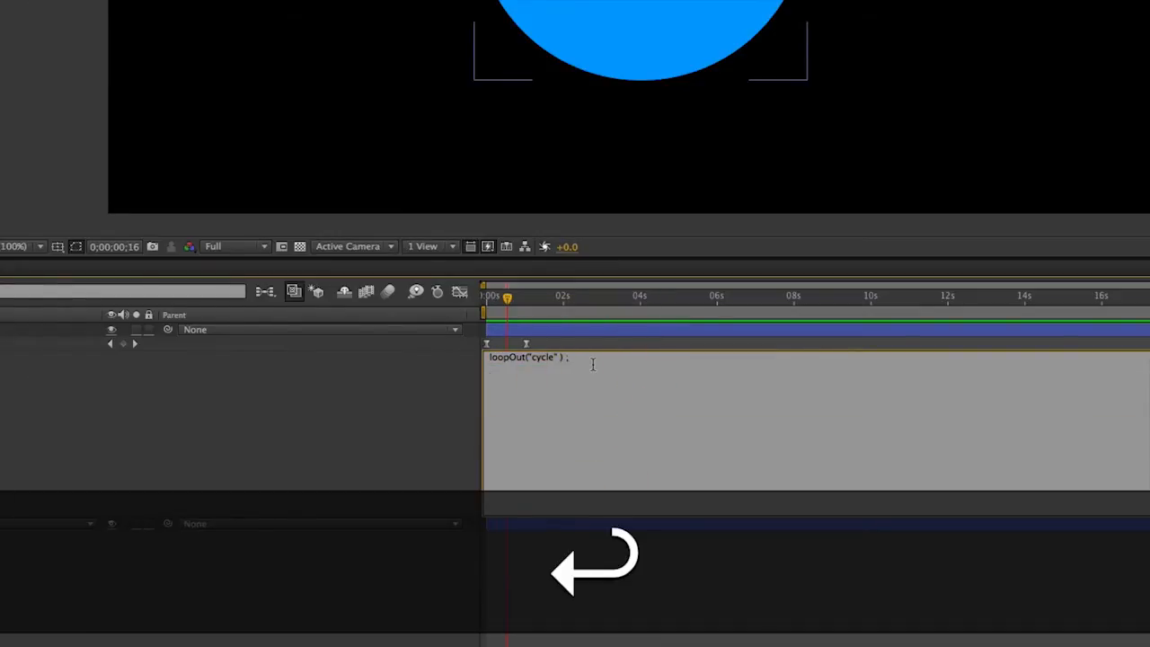
- Add wiggle(3, 30); as a second line under the loopOut expression
text(w)
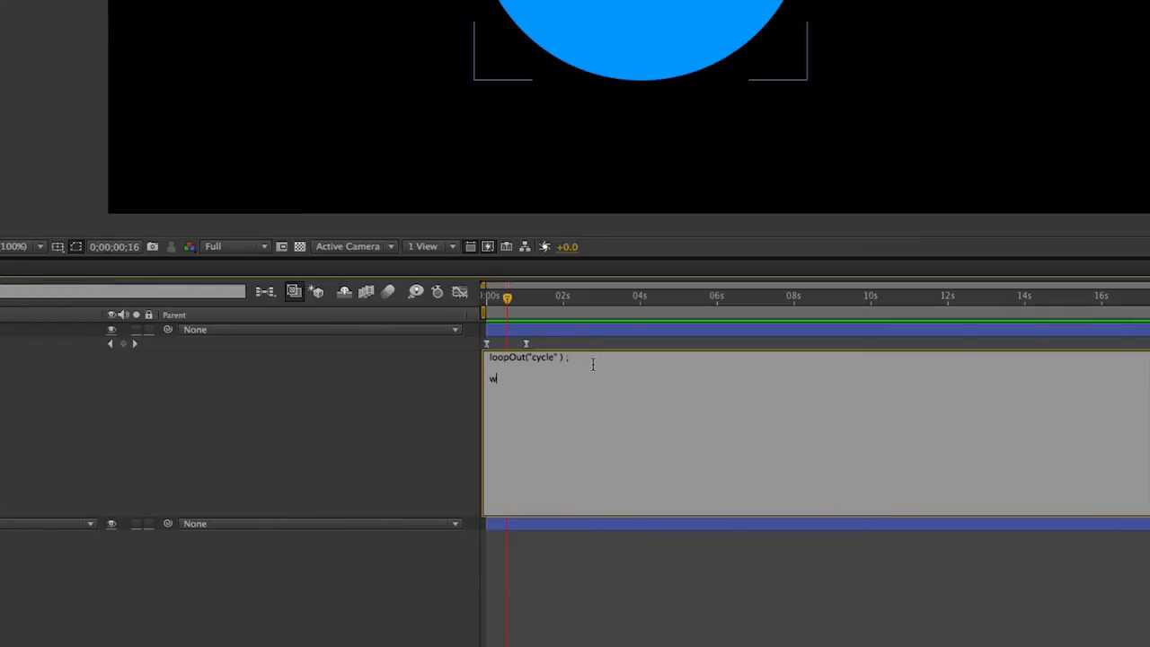
text(iggle ()
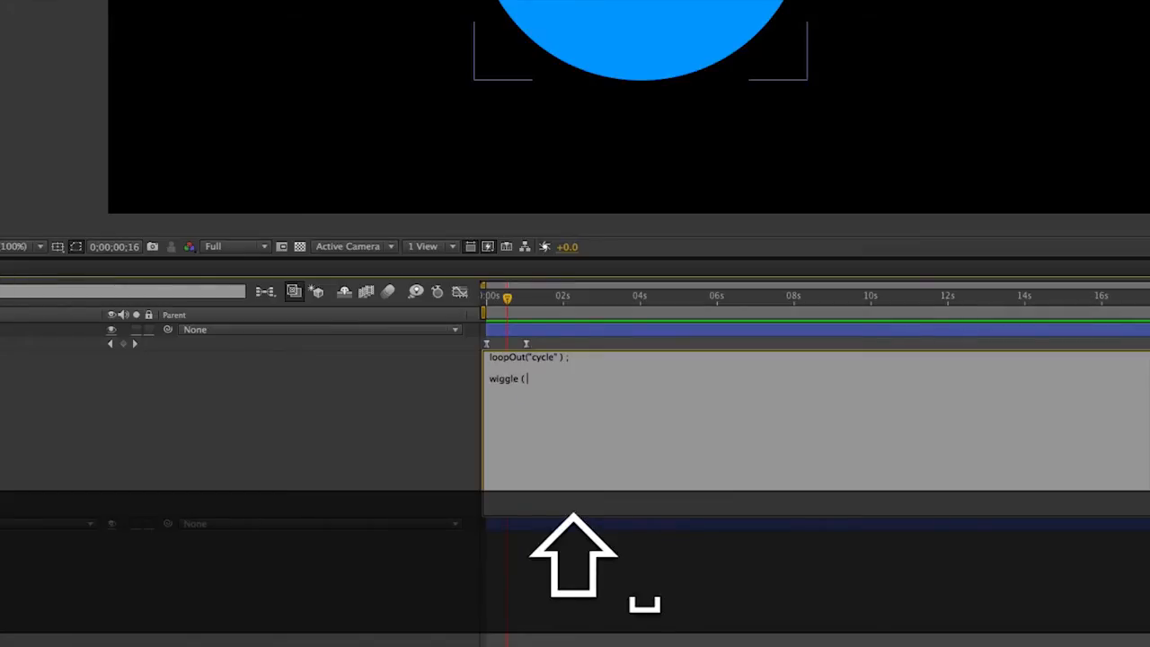
text(3, 30)
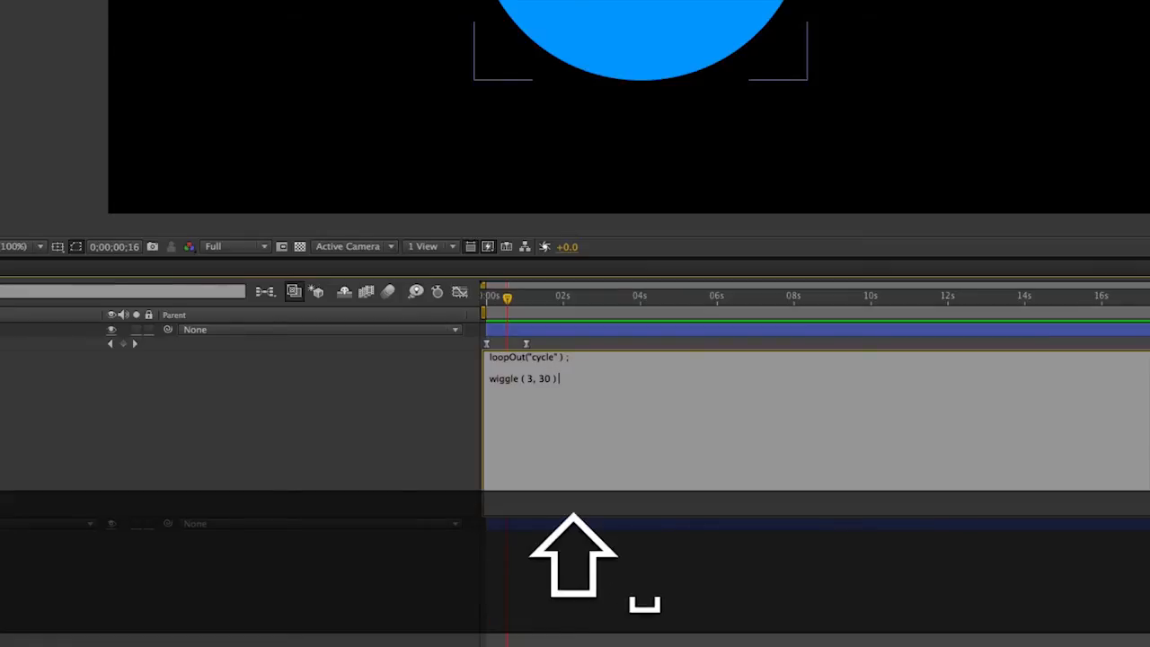
text(;)
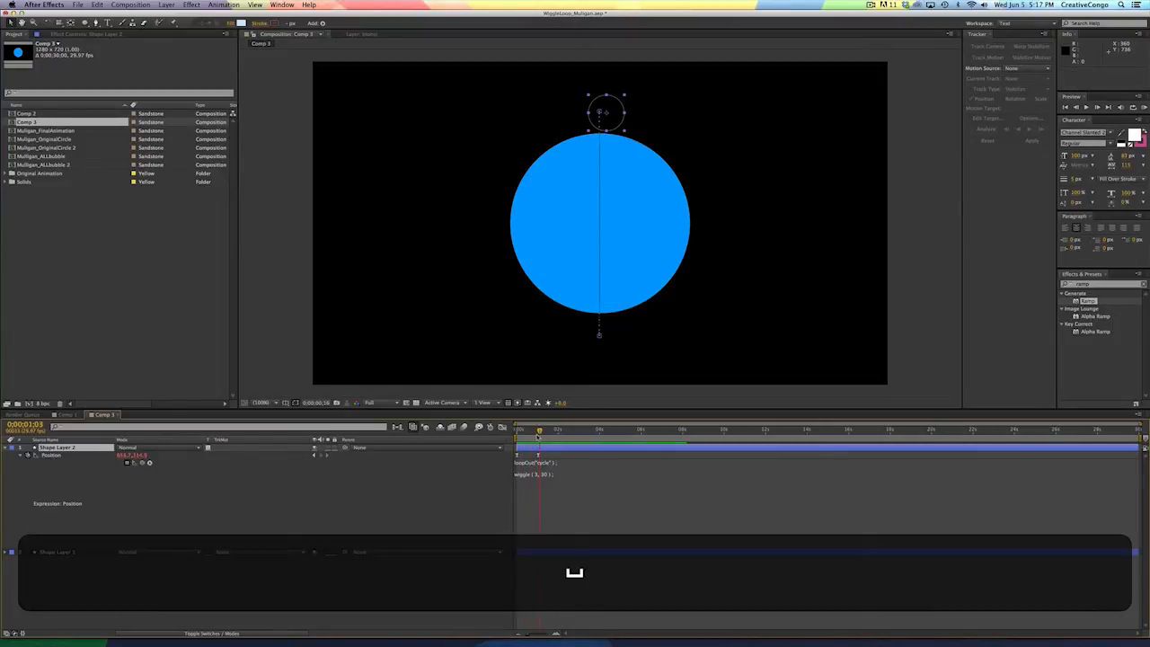
click(208, 447)
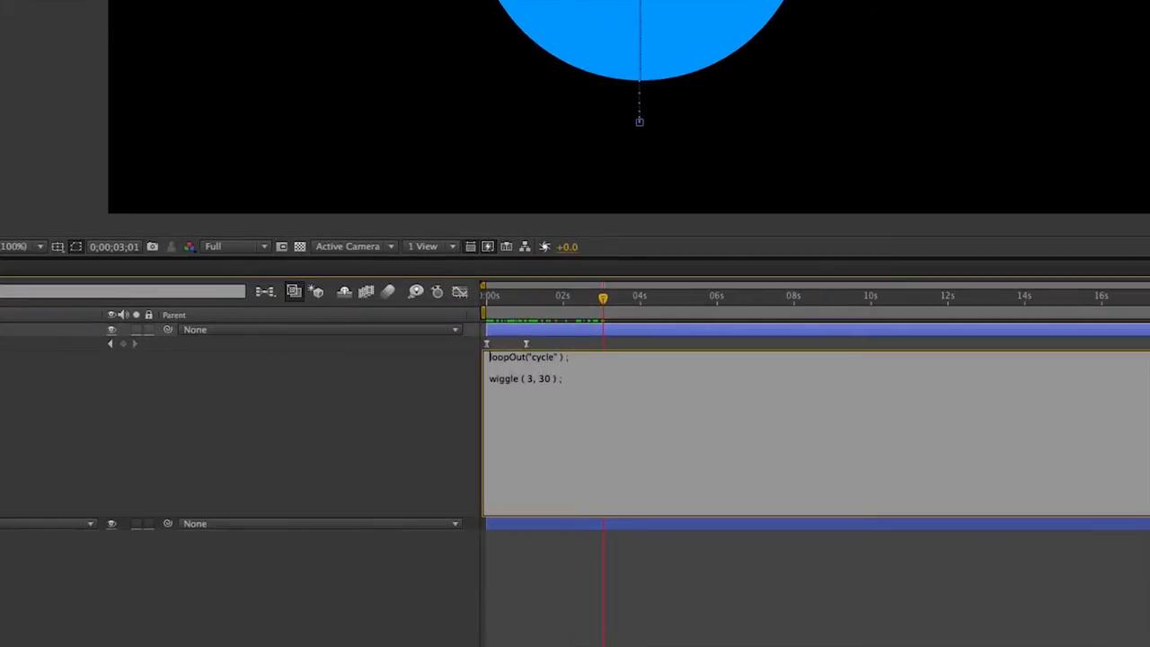
- Assign the loop to a variable happy and end the expression with happy;
text(happy)
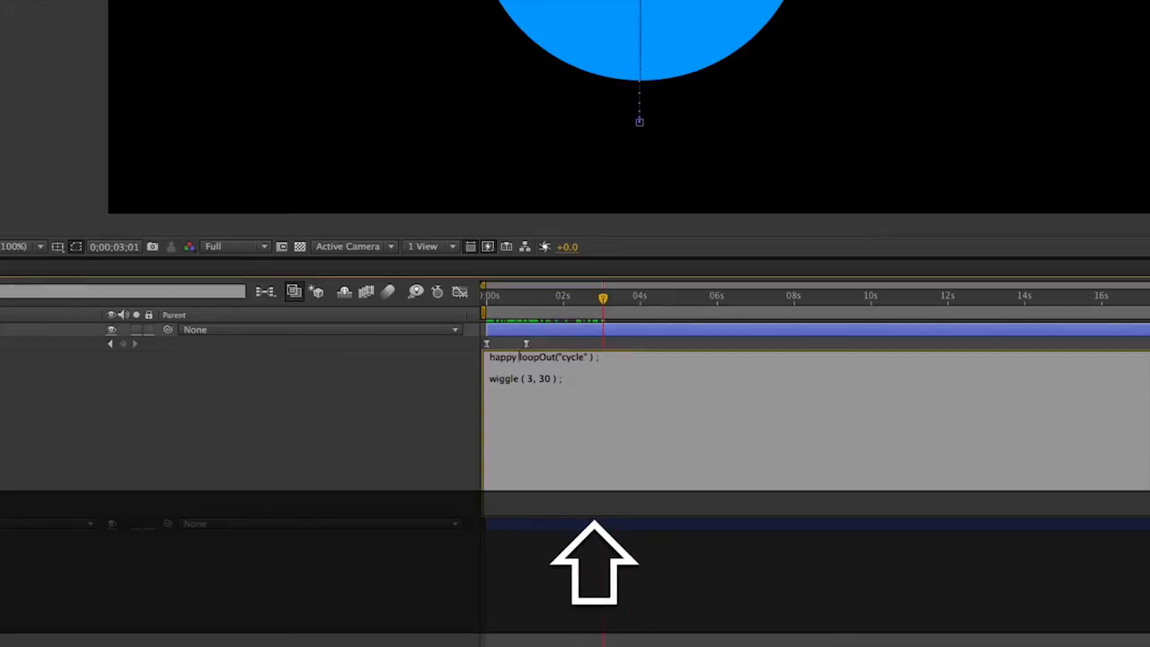
text(=)
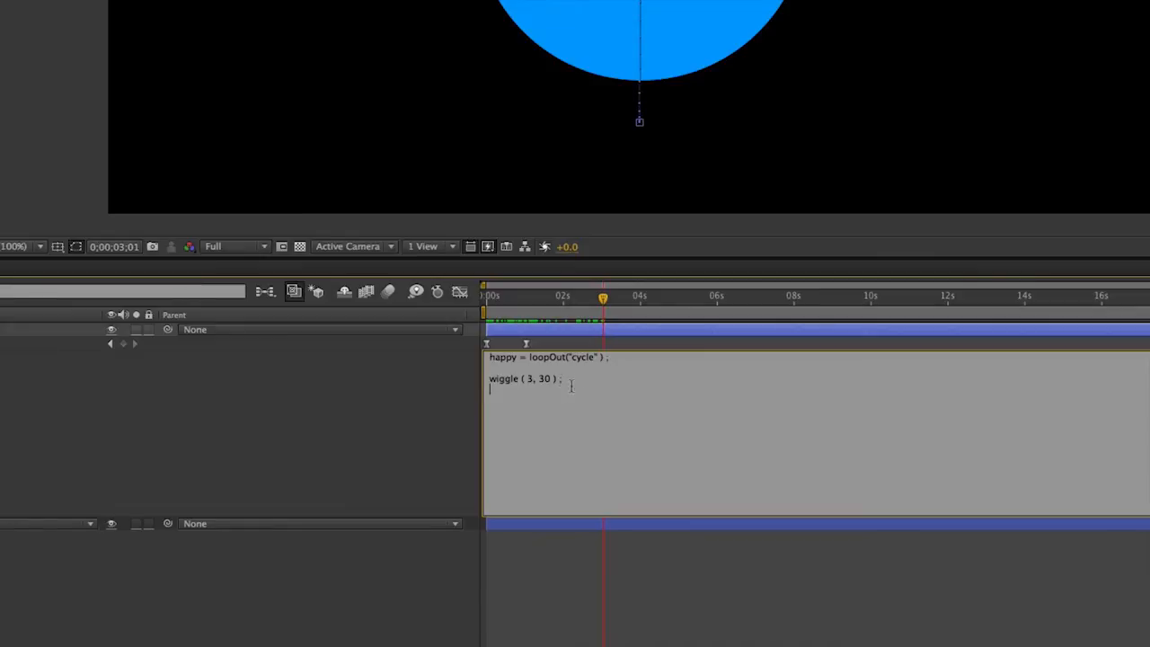
text(h)
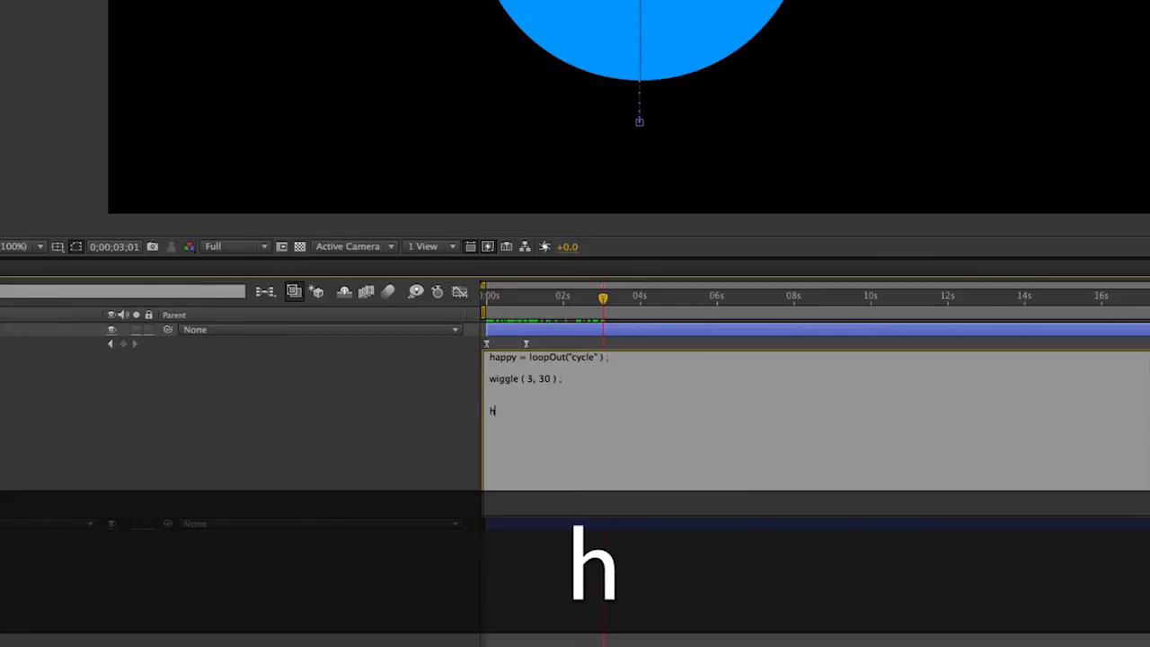
text(appy)
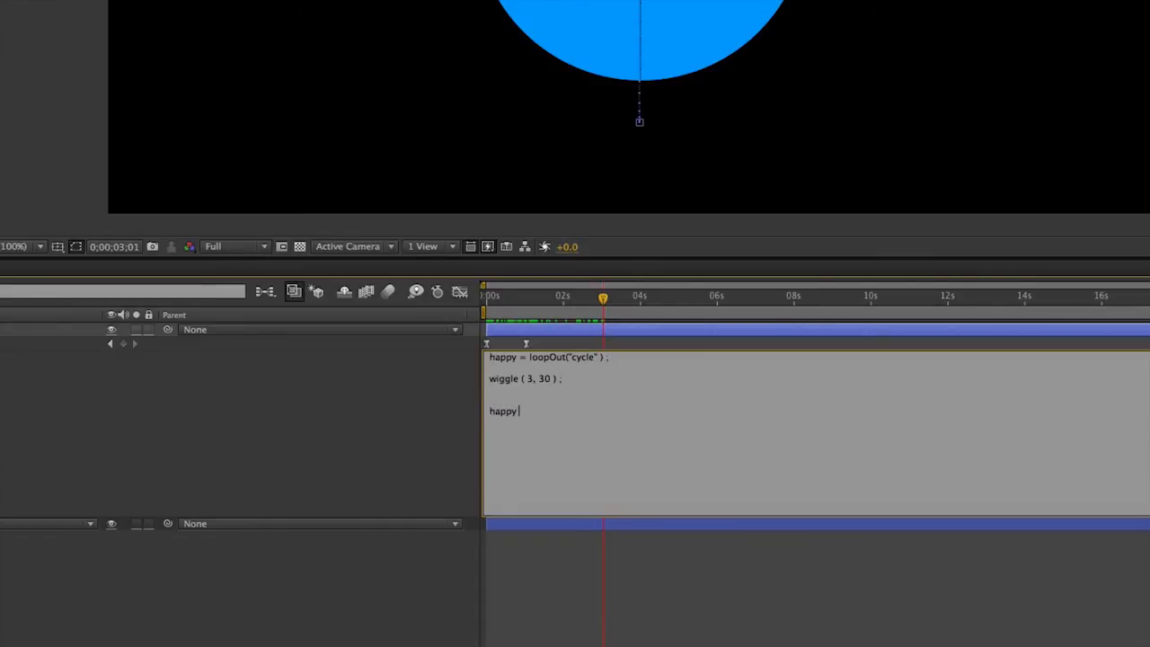
text(;)
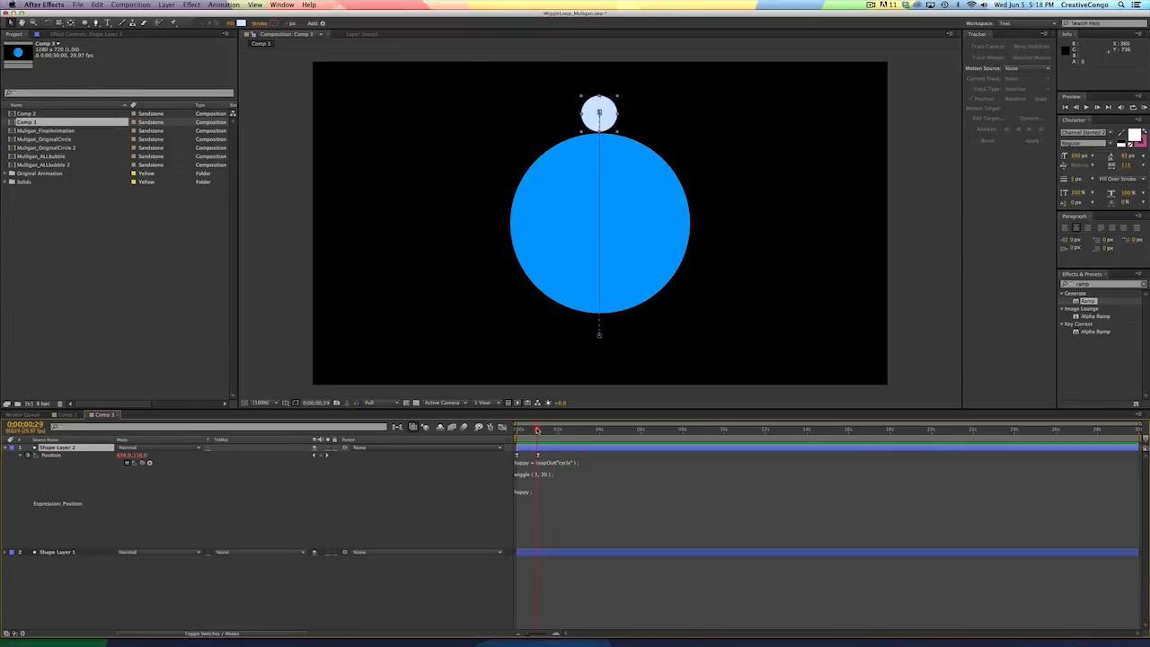
- Rename the variables to L and W and replace happy with L + W as the return line
click(537, 428)
text(W = )
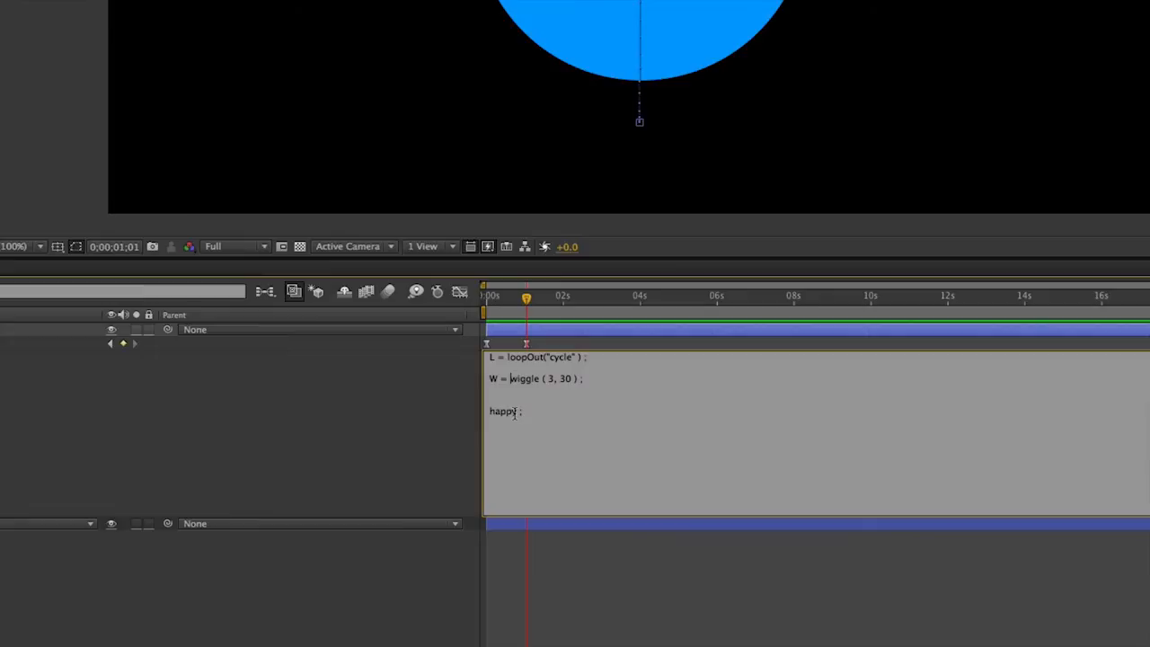
double_click(503, 410)
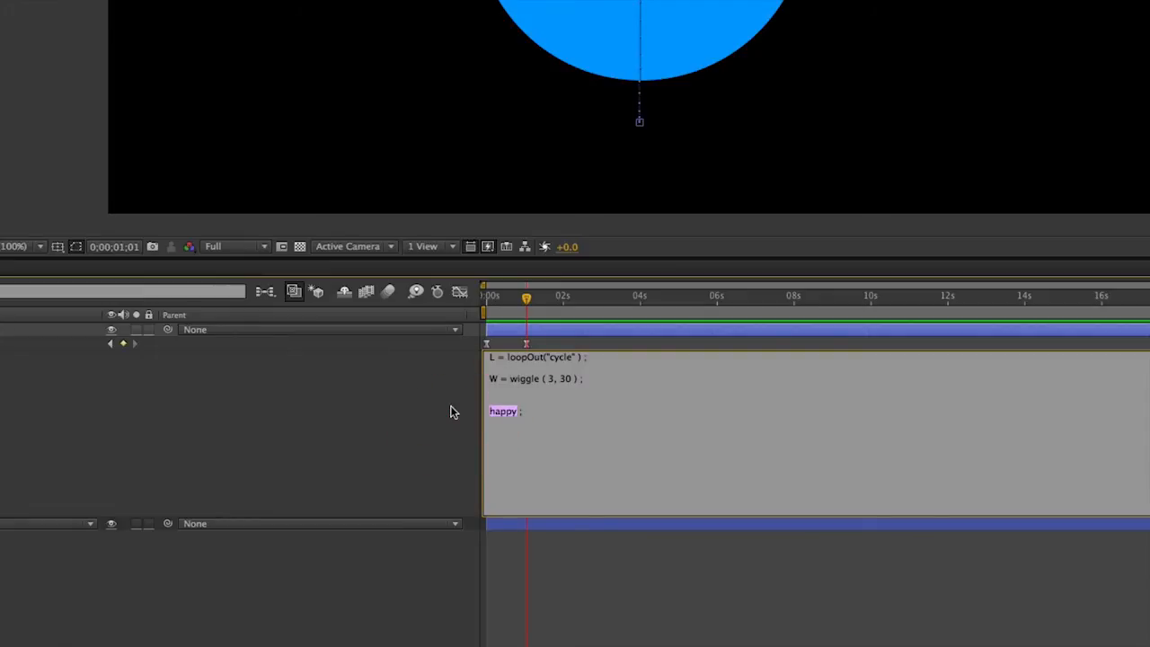
text(L + ;)
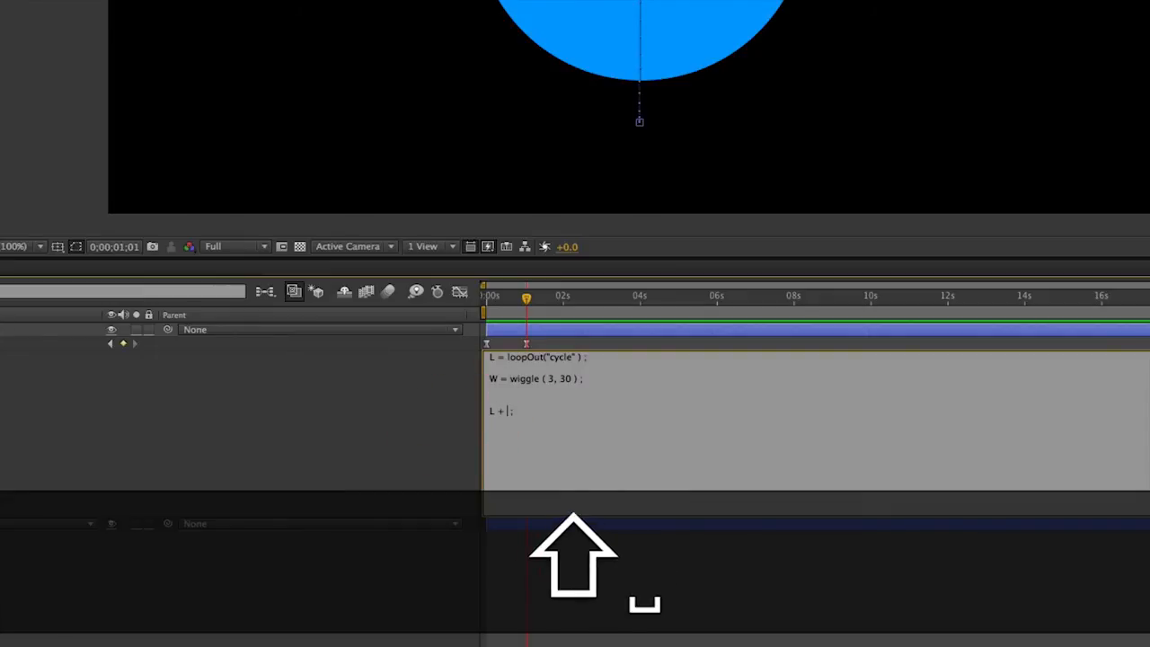
text(W)
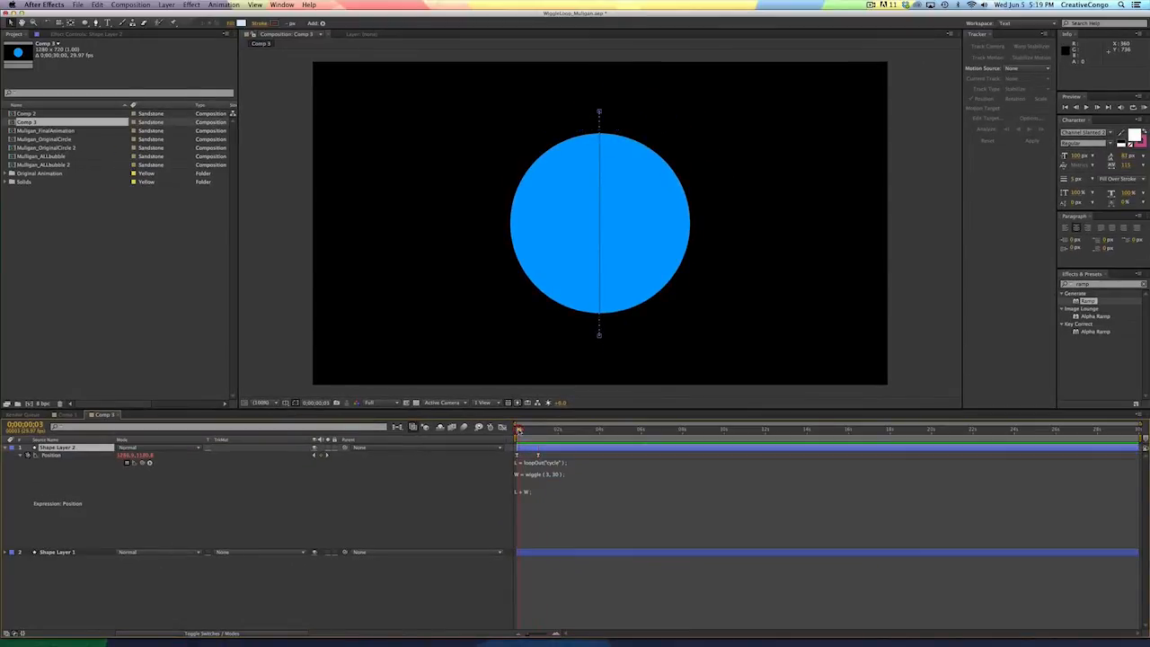
- Commit the L + W expression and preview the bubble thrown toward the frame edge
click(1085, 108)
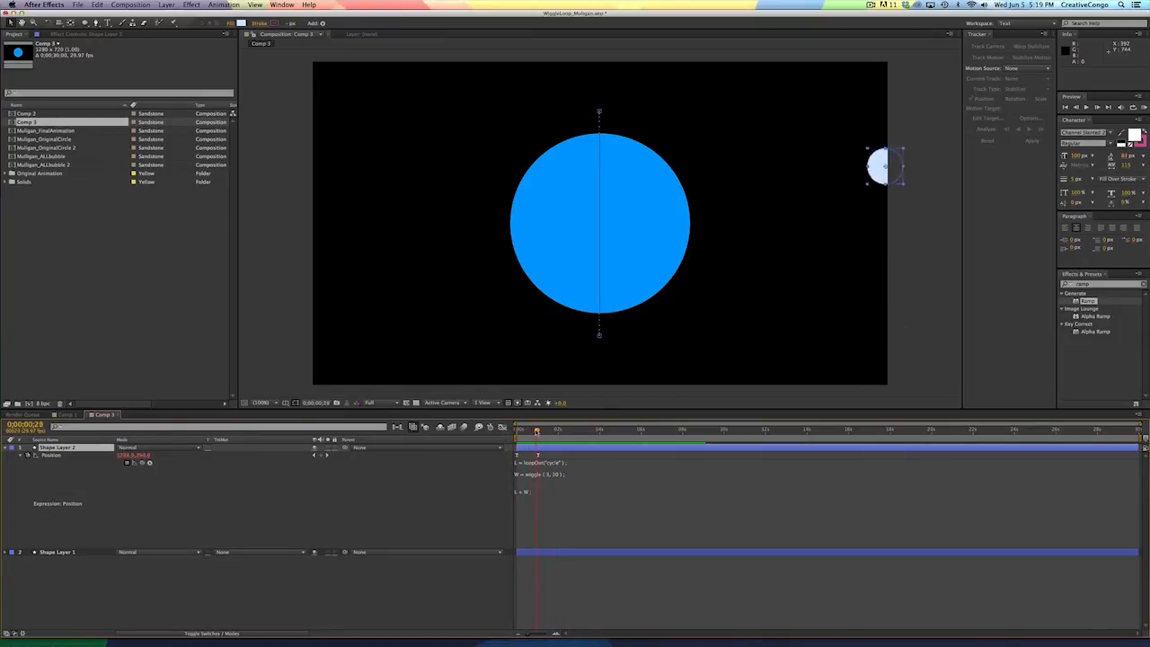
key(k)
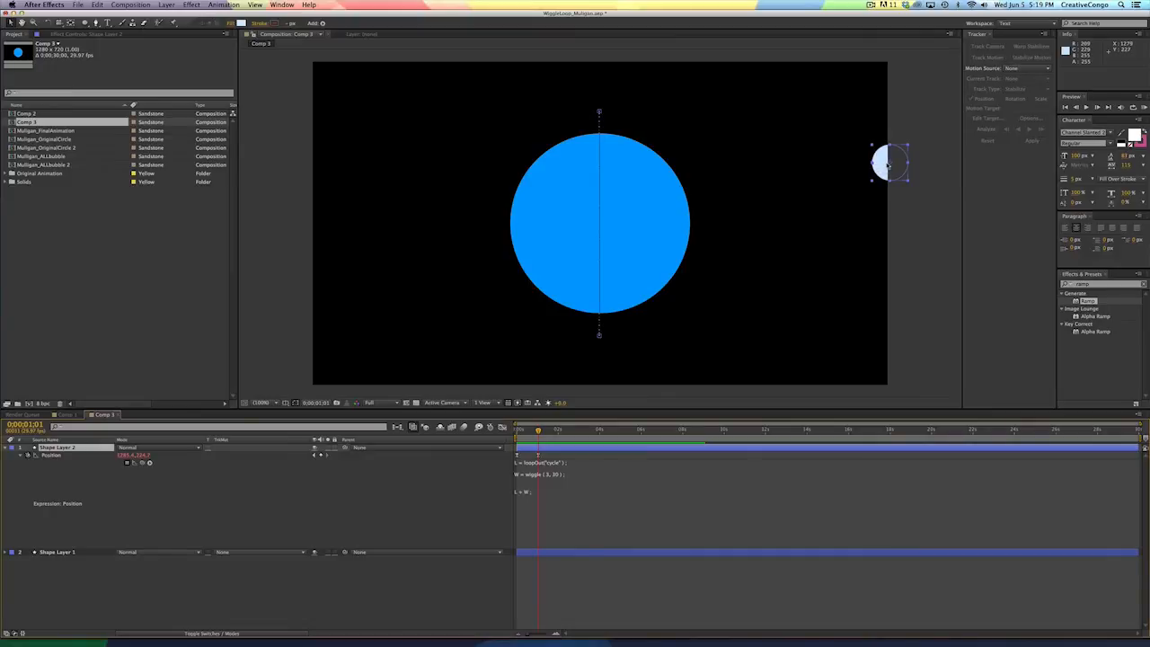
mouse_move(894, 162)
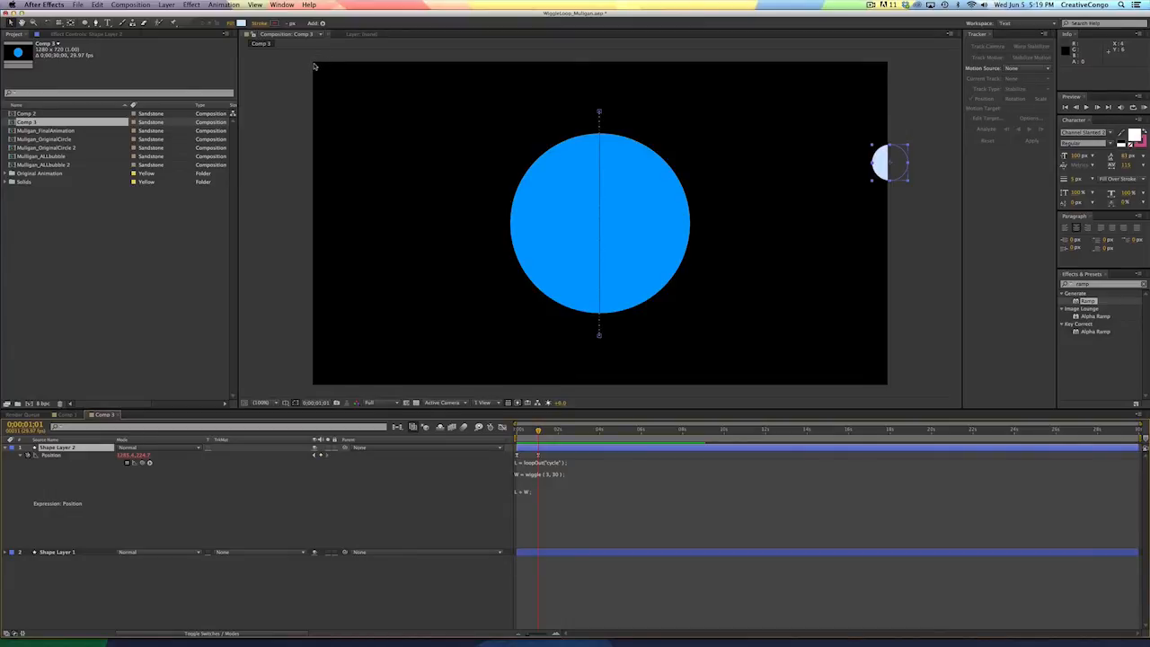
mouse_move(561, 61)
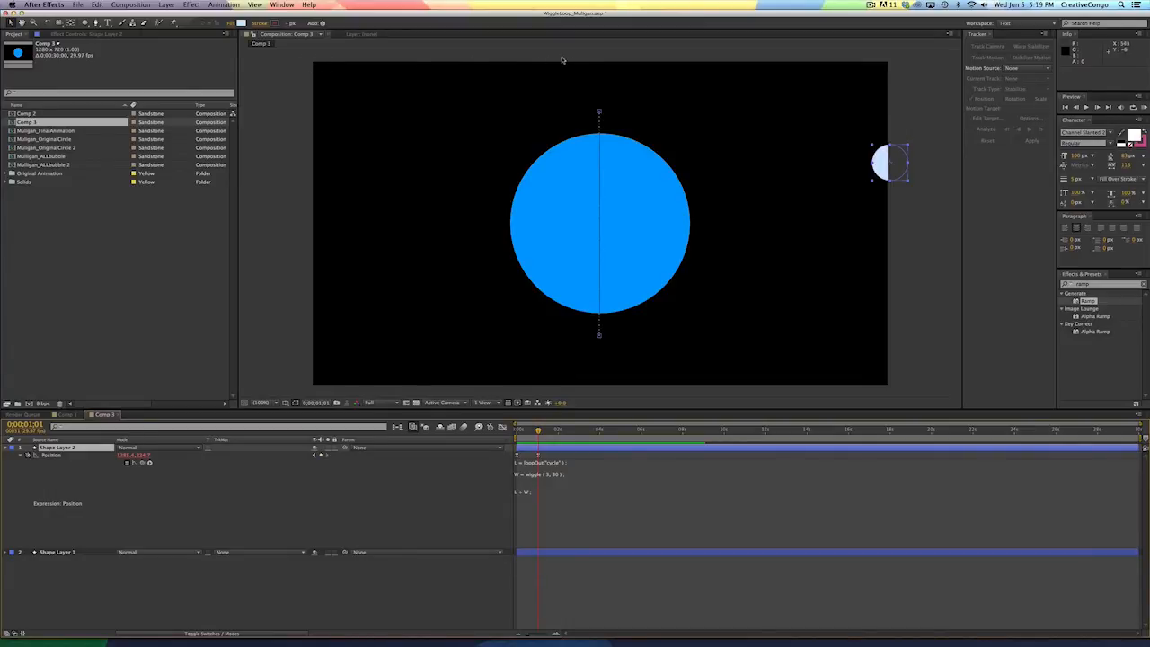
mouse_move(600, 112)
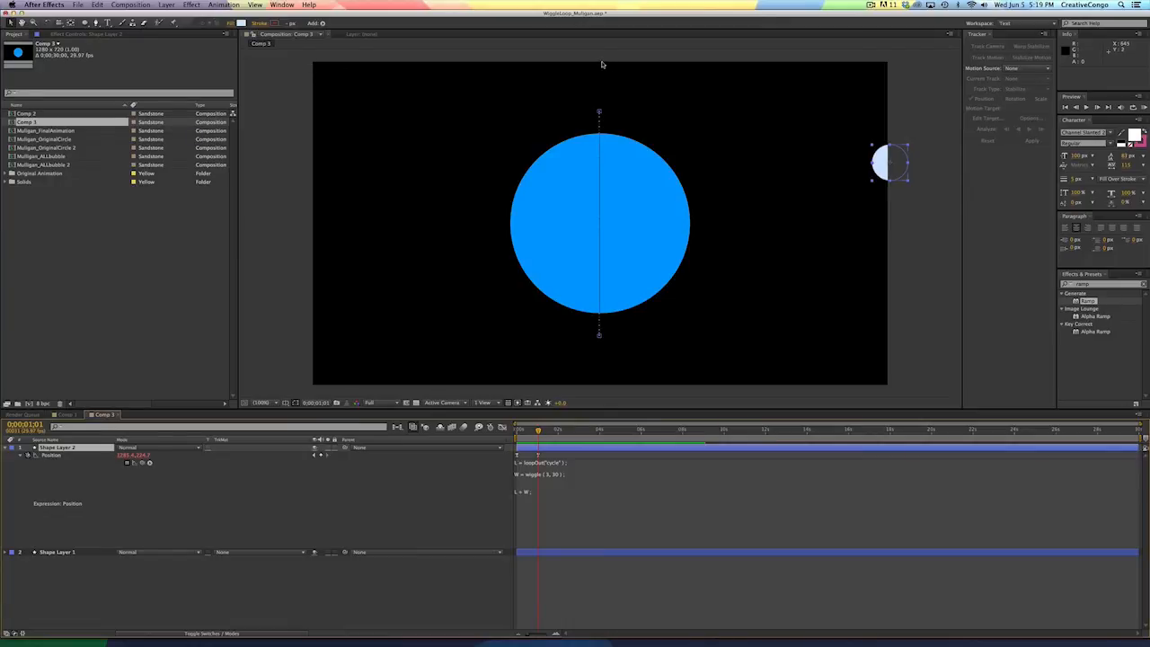
mouse_move(600, 363)
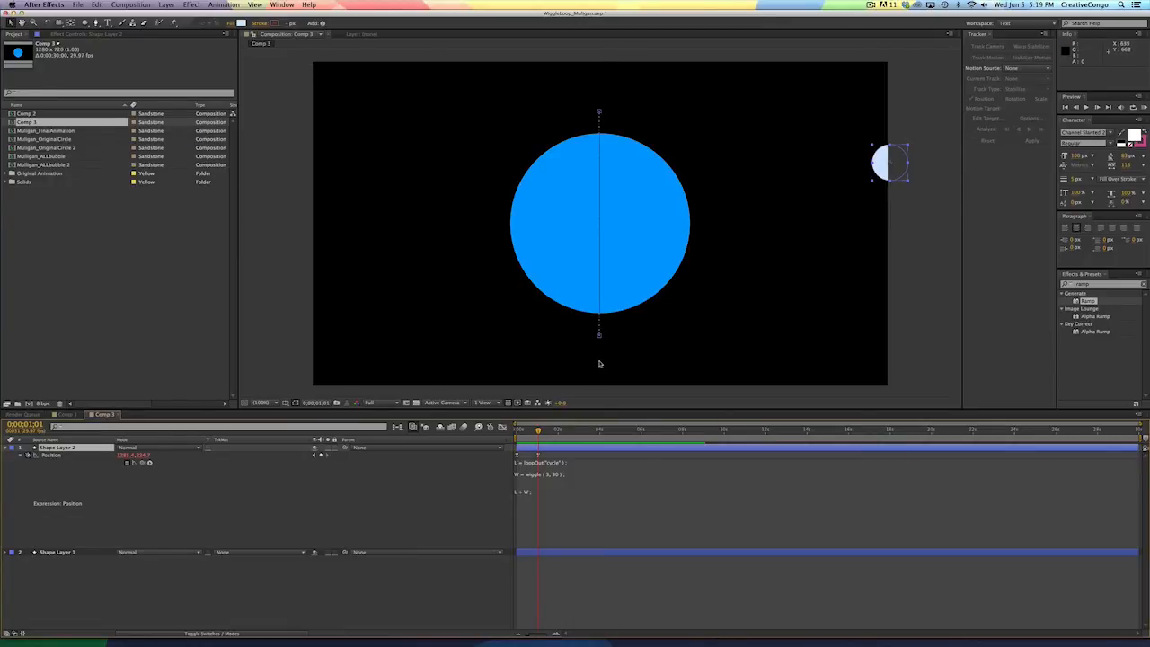
mouse_move(606, 67)
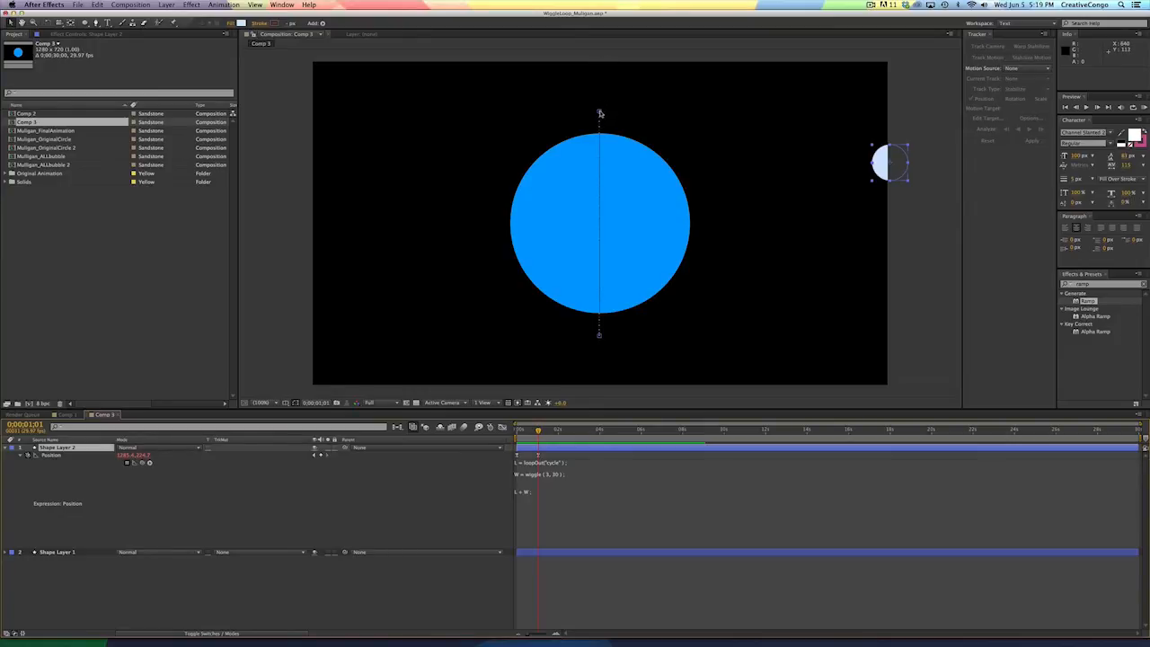
mouse_move(891, 165)
text(- value )
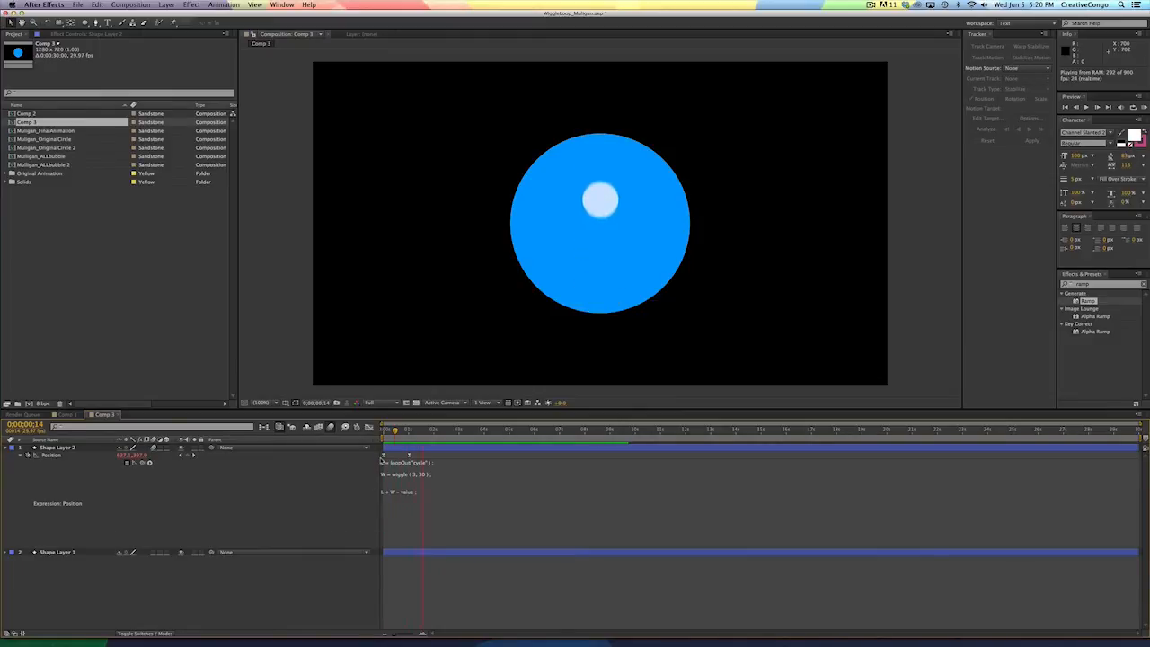
- Revise the Position expression to L + W - value so the bubble loops upward over the circle while wiggling
click(409, 433)
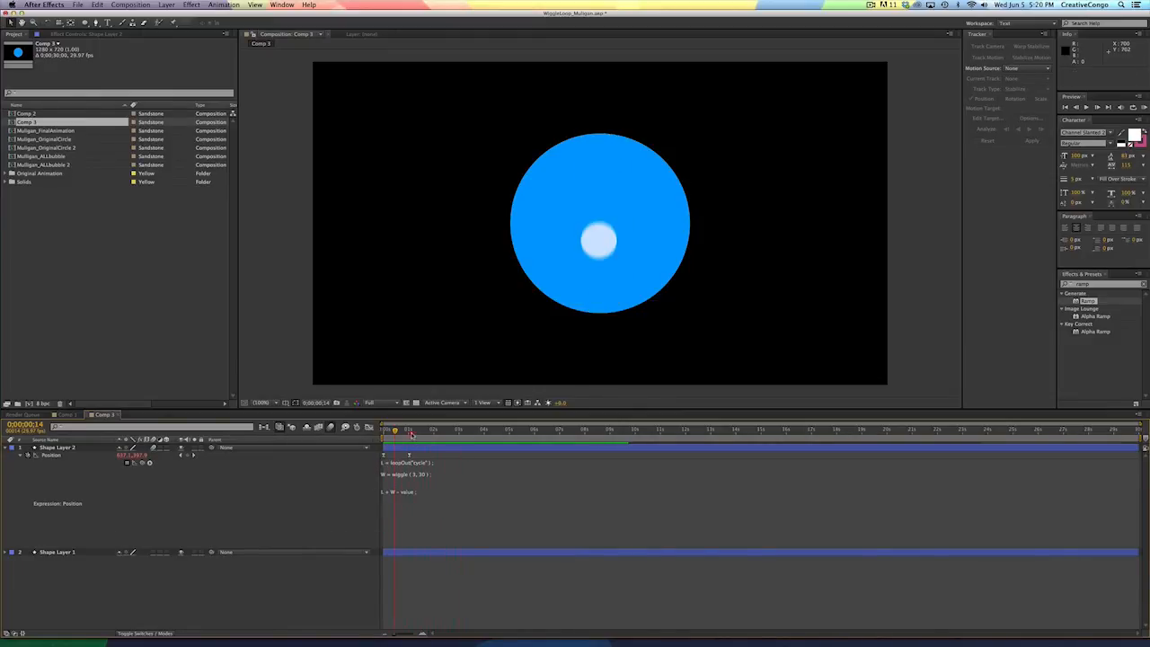